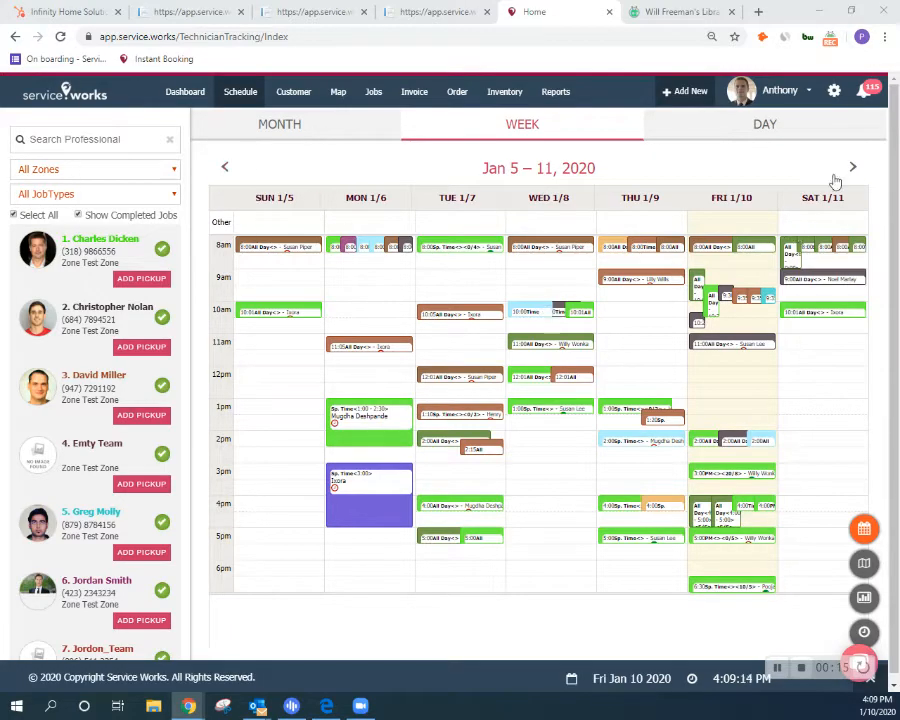
Step: Start a new job and pick existing customer Willy Wonka from the First Name suggestions
click(685, 91)
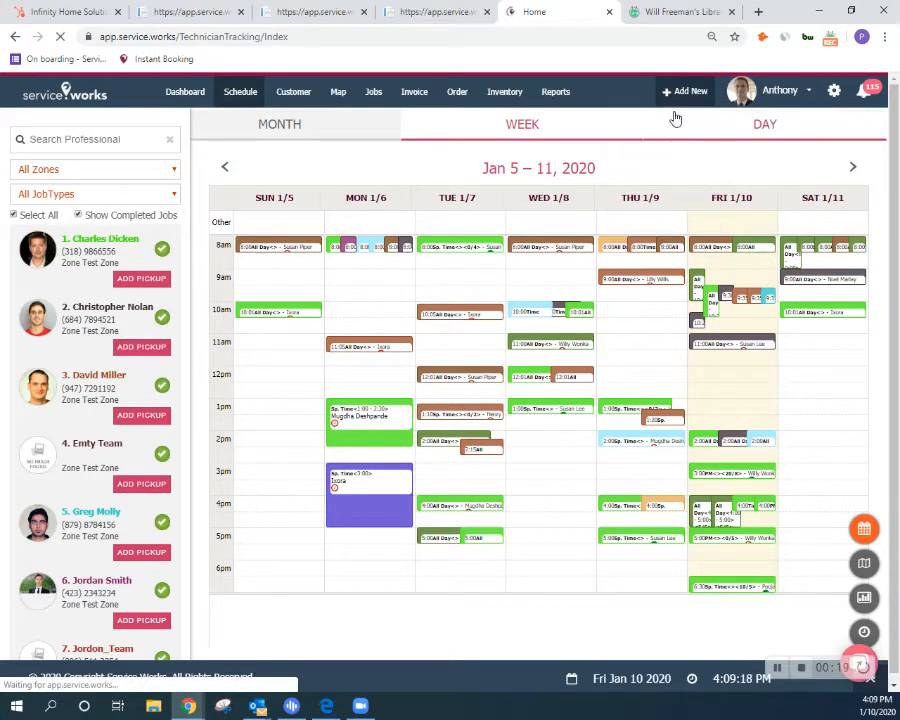
click(685, 91)
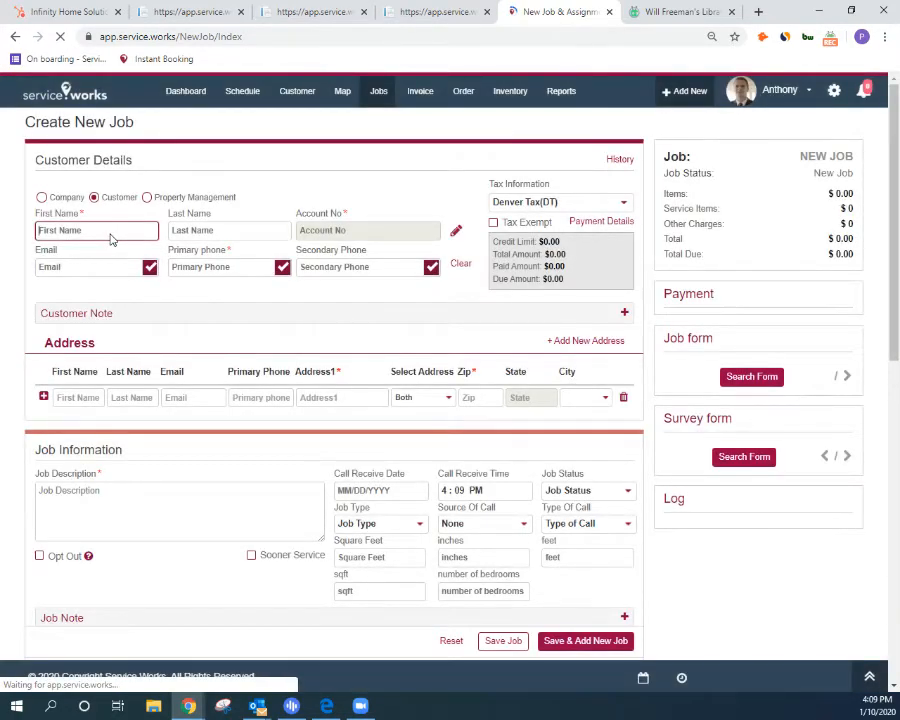
text(Will)
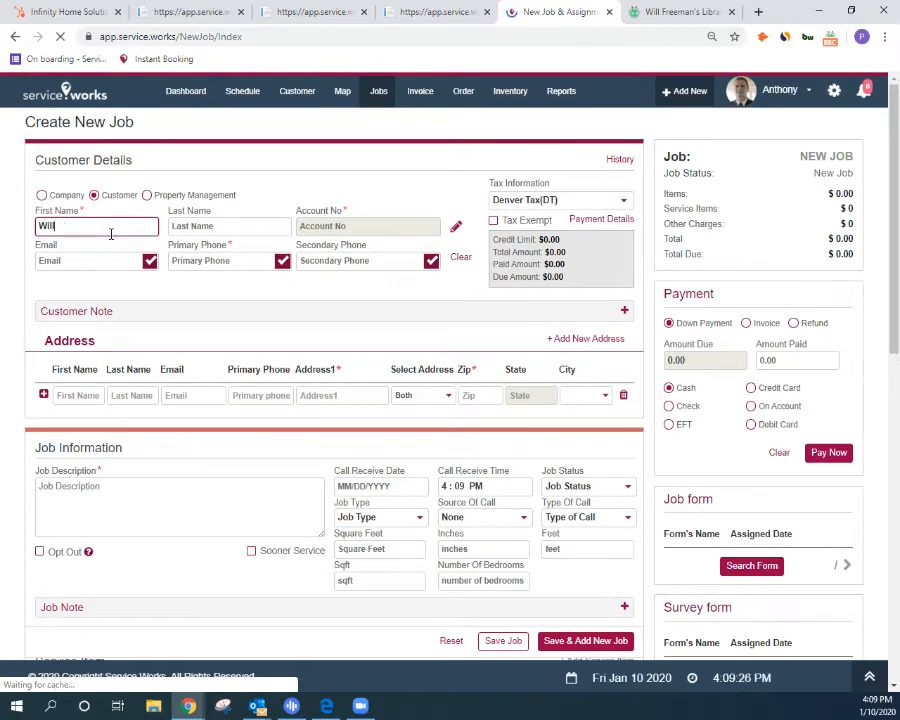
text(y)
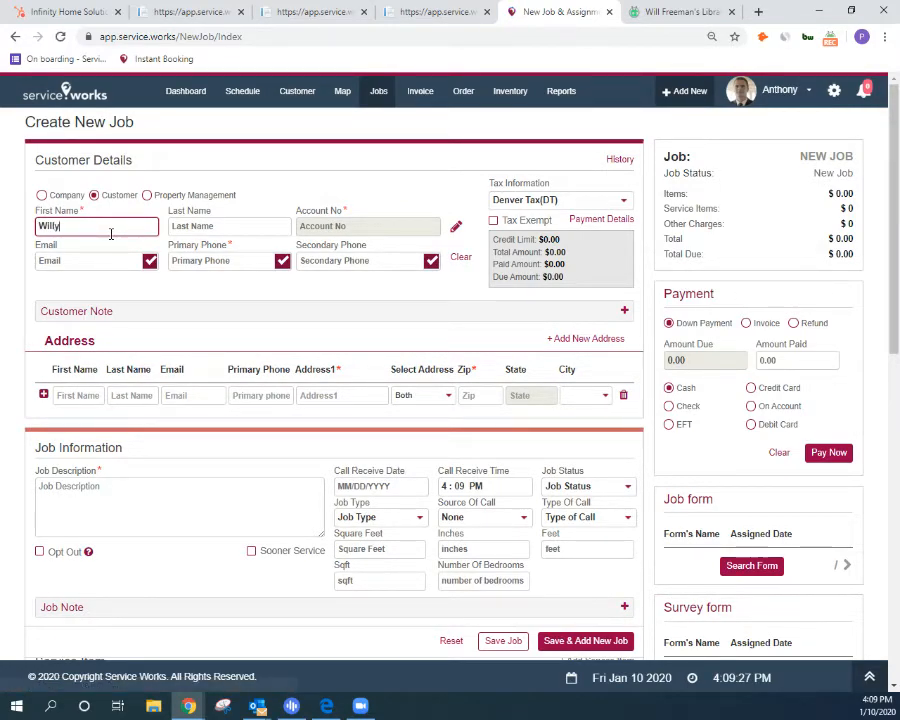
text(Willy)
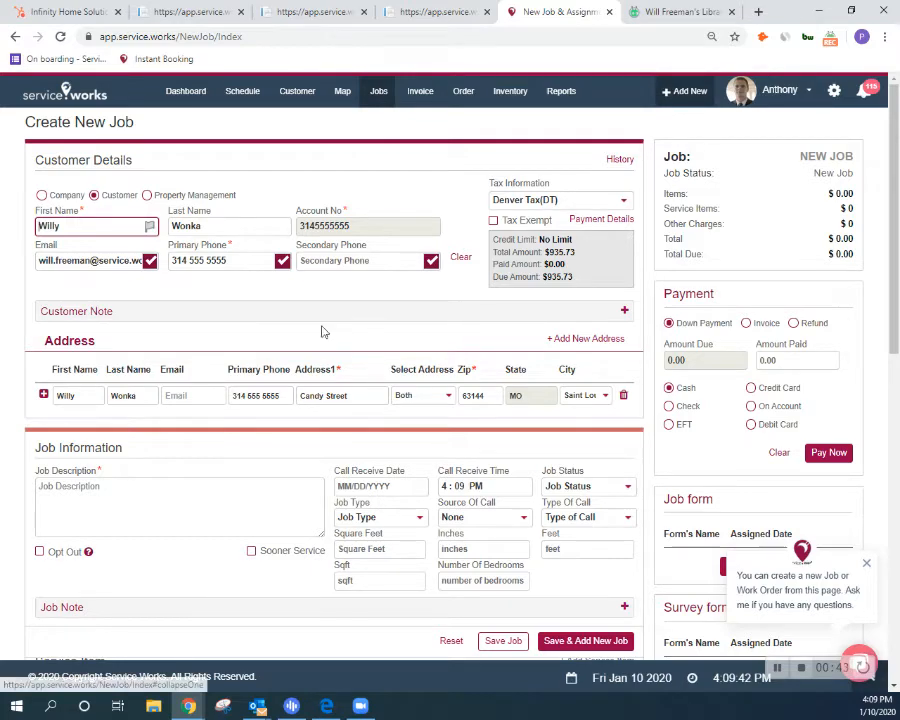
Step: Enter 'Purchase Order Demo' as the job description
scroll(up, 3)
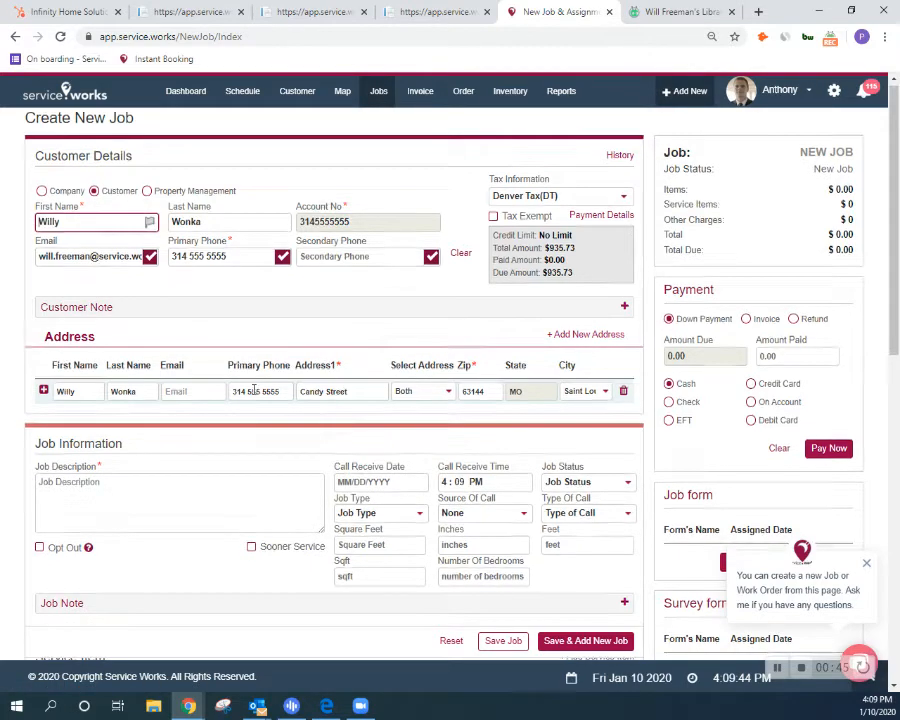
scroll(down, 3)
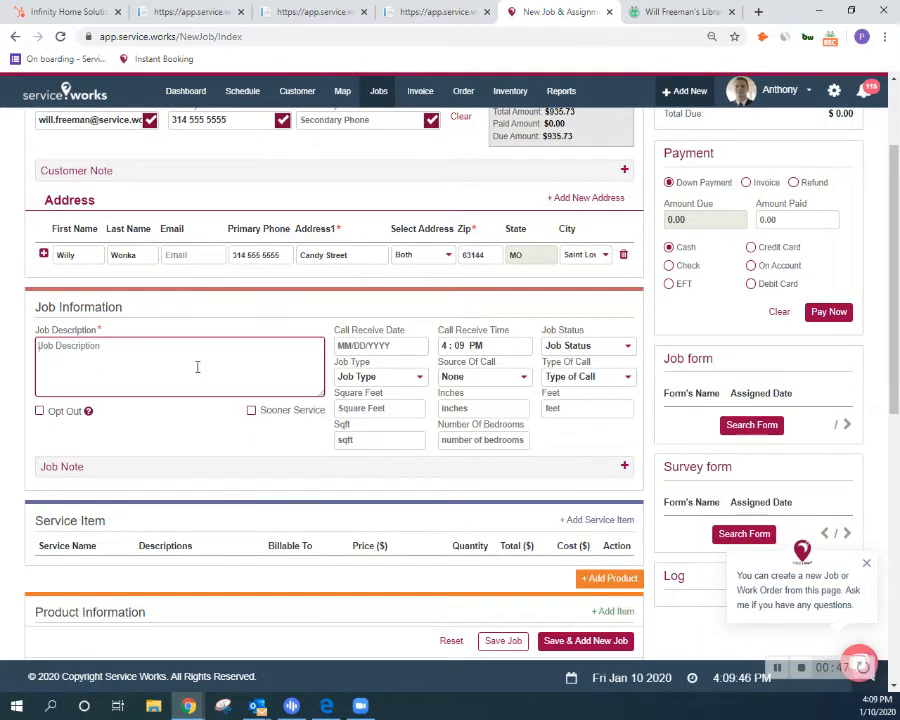
text(Purchase)
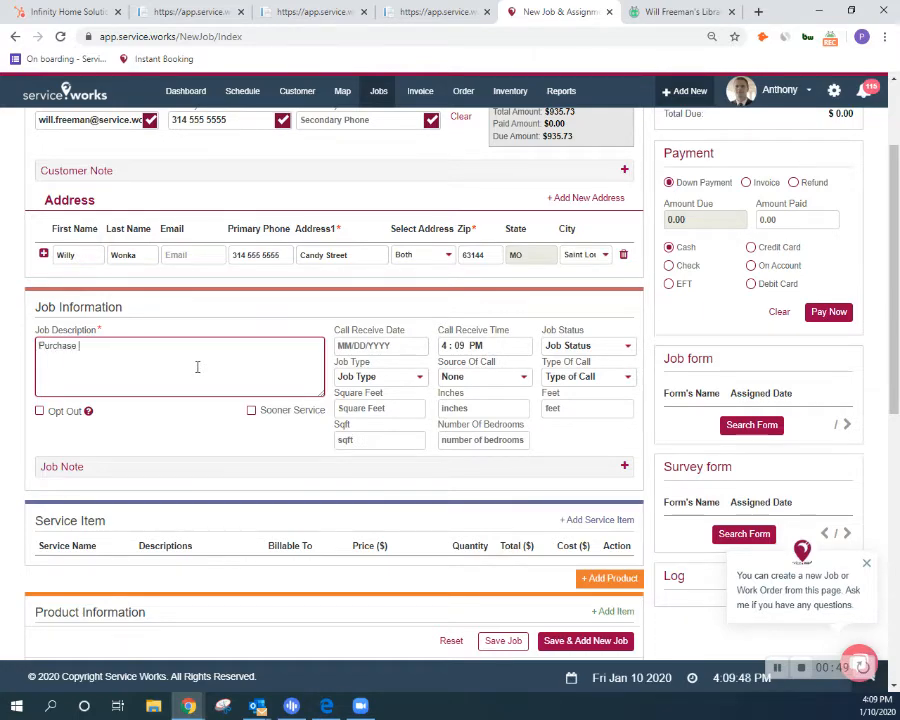
text(Order)
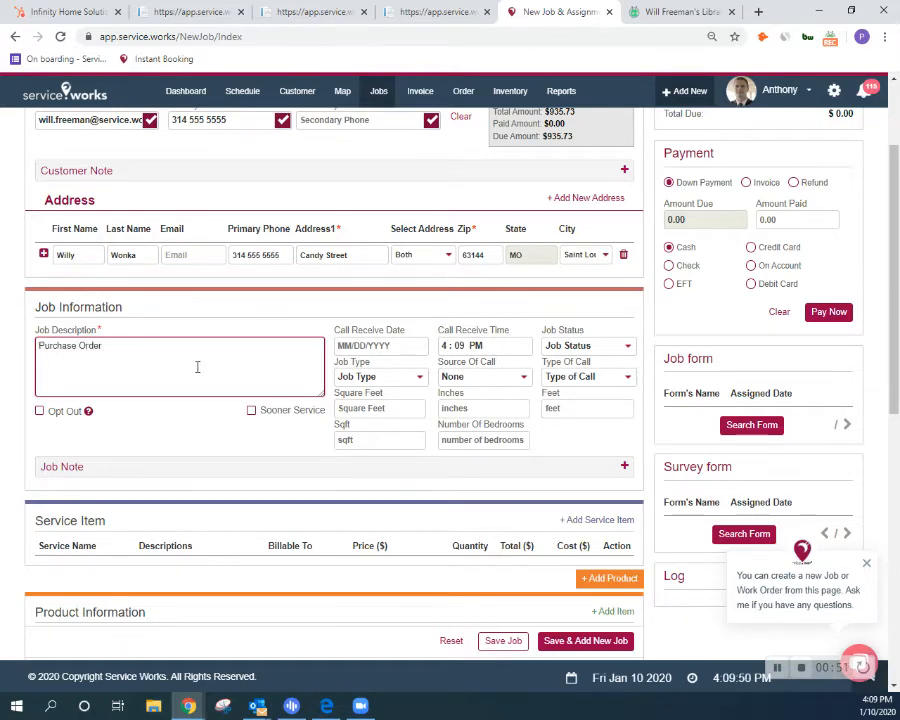
text(Demo)
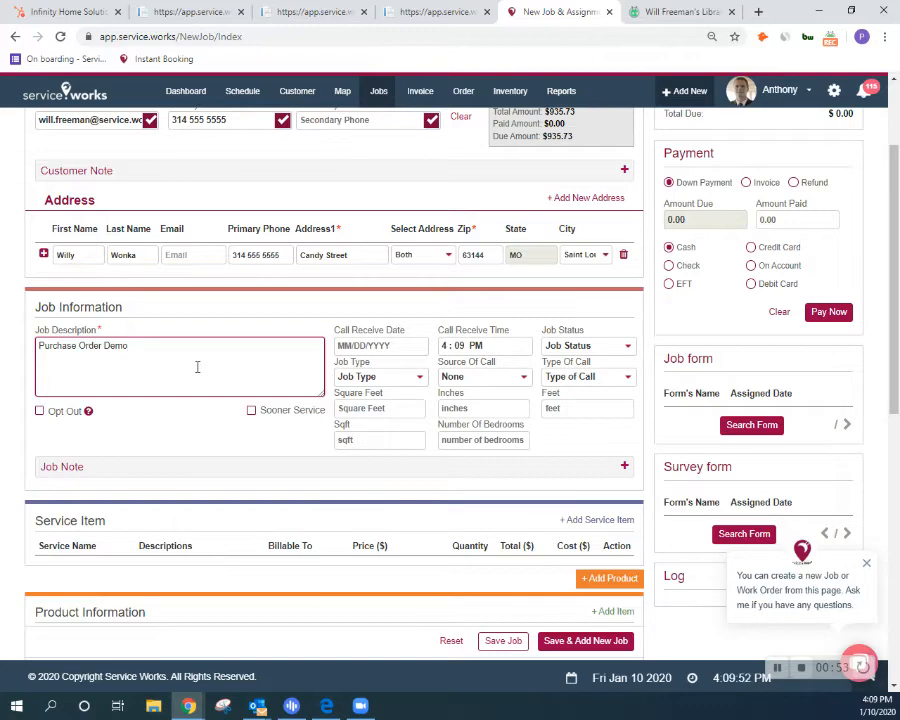
scroll(down, 3)
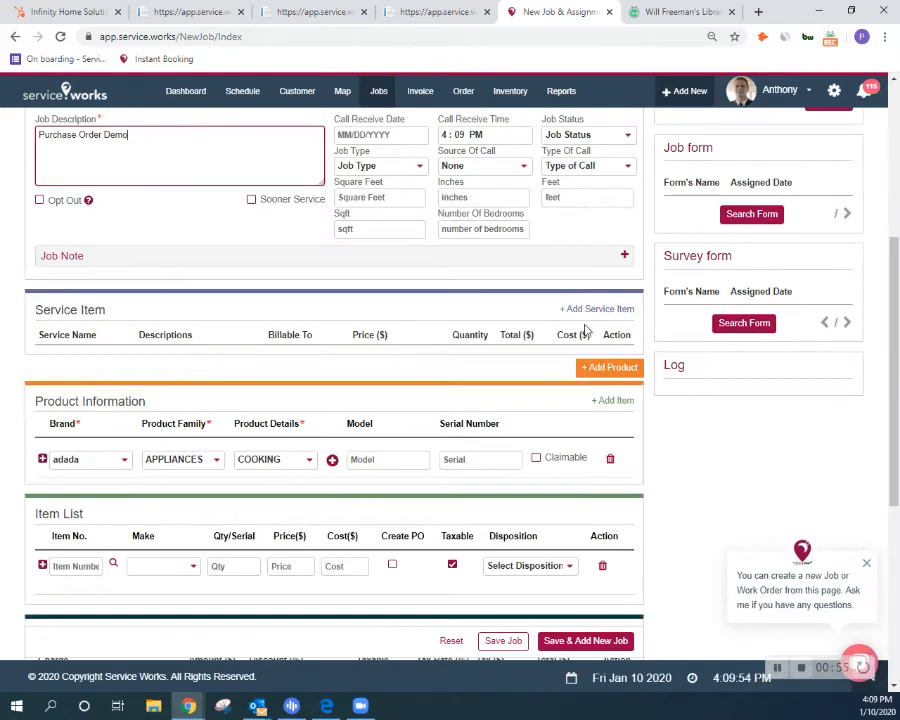
Step: Add a Repair service line at $200 per hour, quantity 3, totaling $600
click(597, 308)
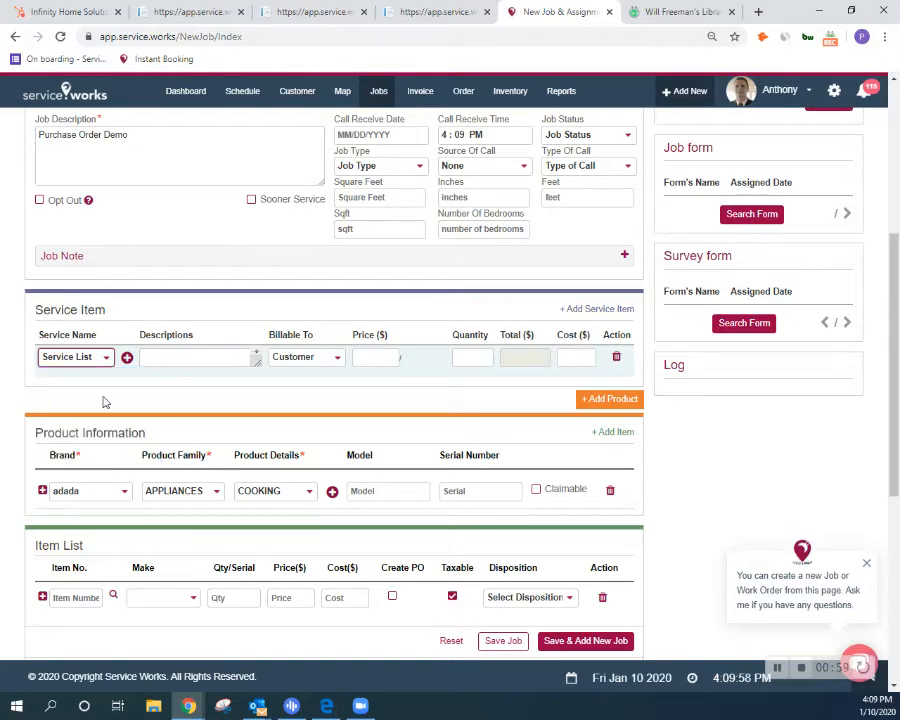
click(75, 357)
text(3)
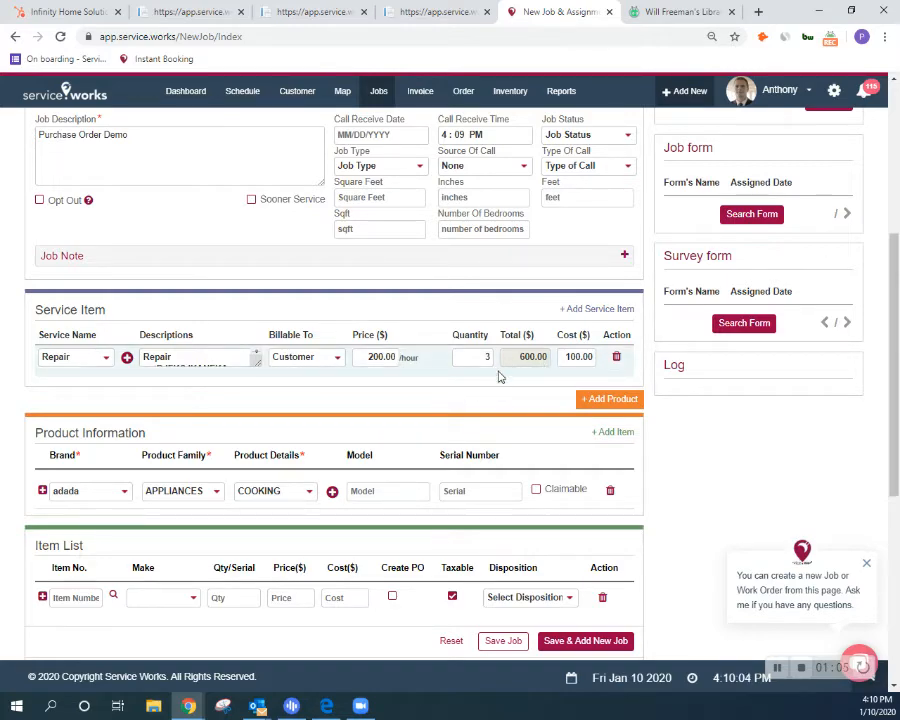
scroll(down, 3)
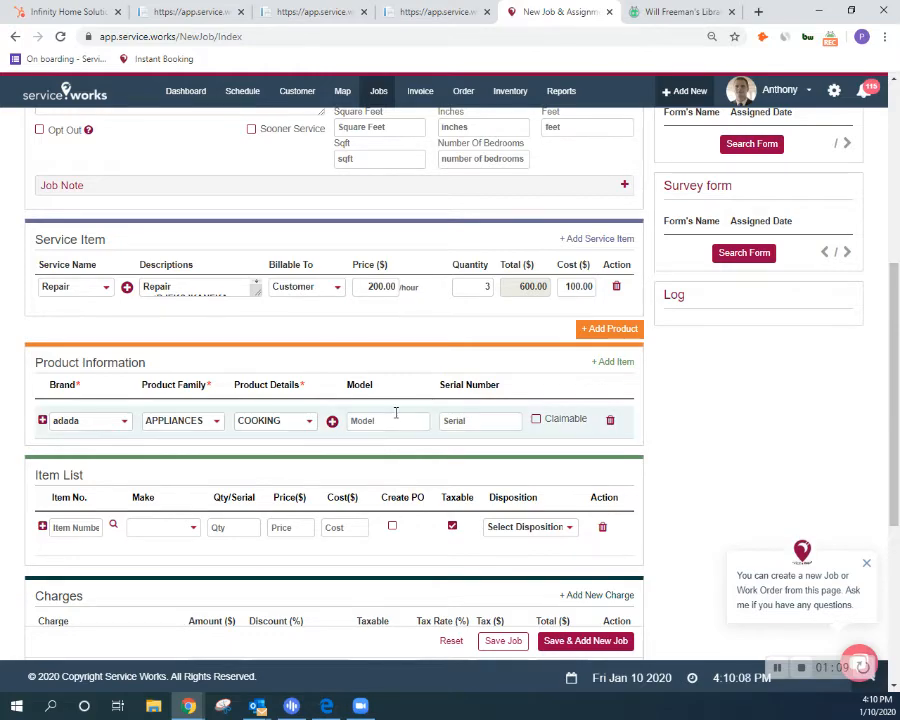
scroll(down, 3)
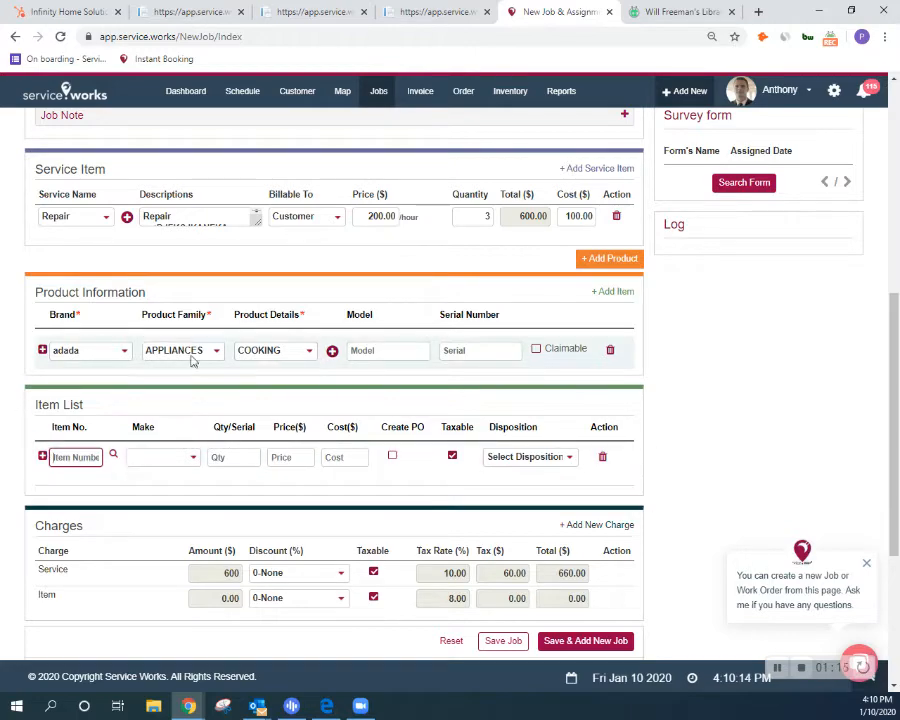
Step: Add five WPL belts, item 12112425 at $44.49, flagged Create PO
text(Be)
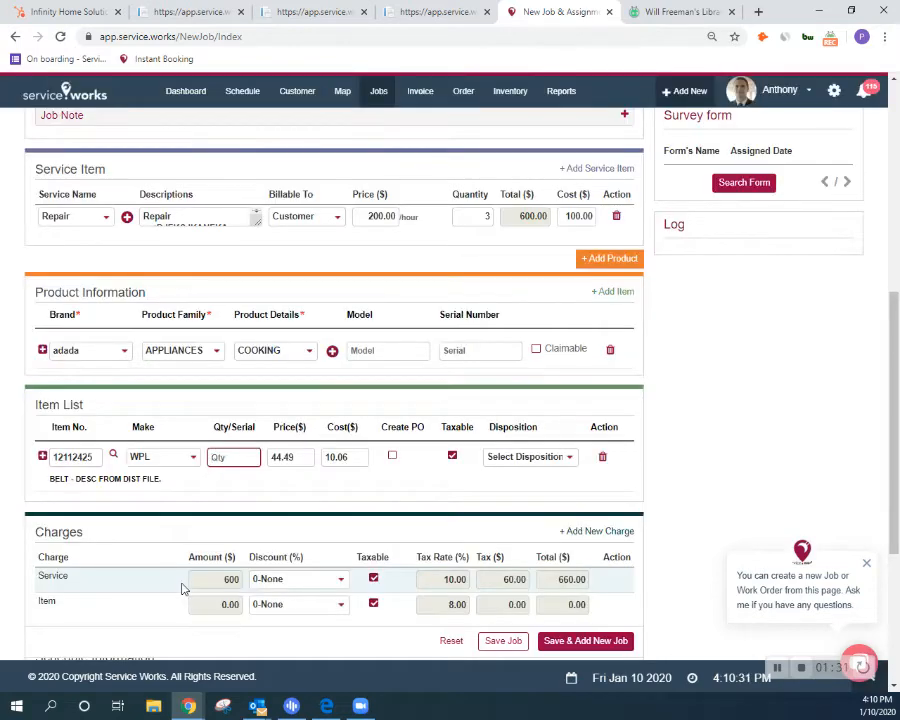
mouse_move(245, 500)
text(5)
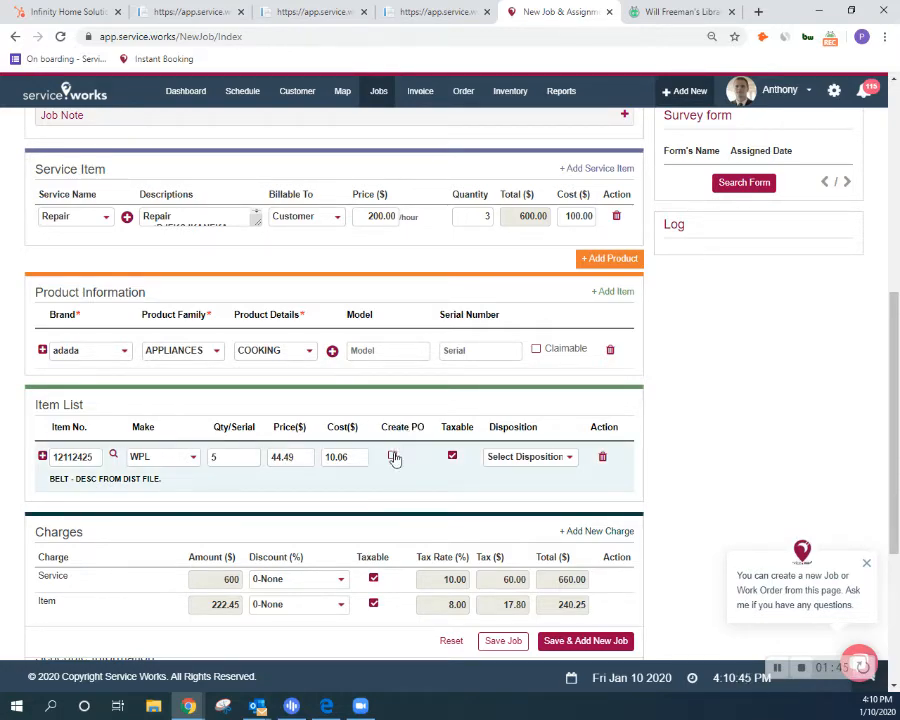
click(392, 456)
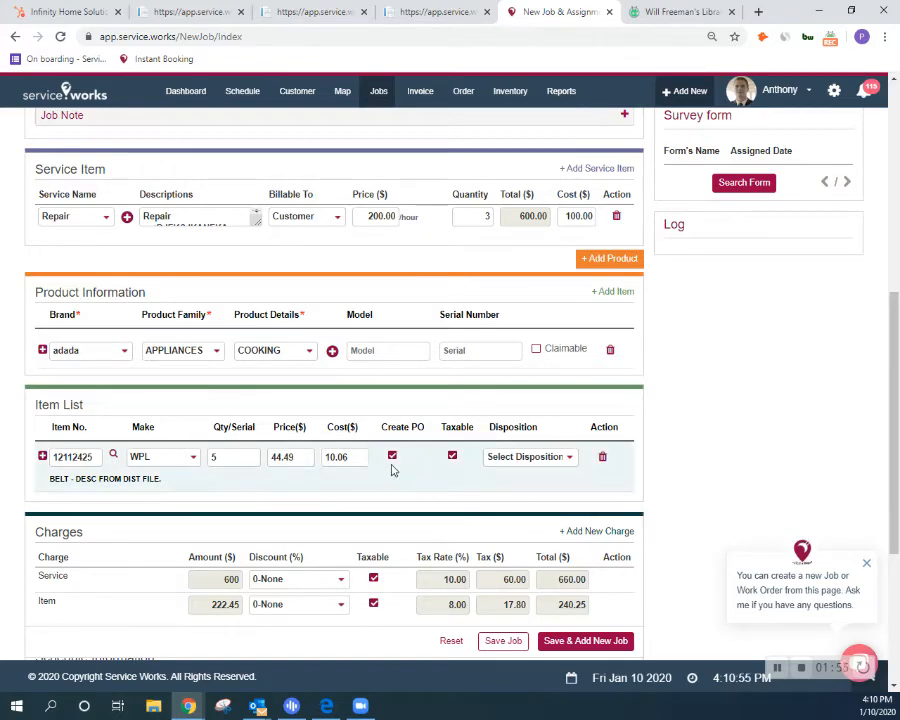
Step: Set the schedule start date to 01/10/2020 with a 3-hour duration
scroll(down, 3)
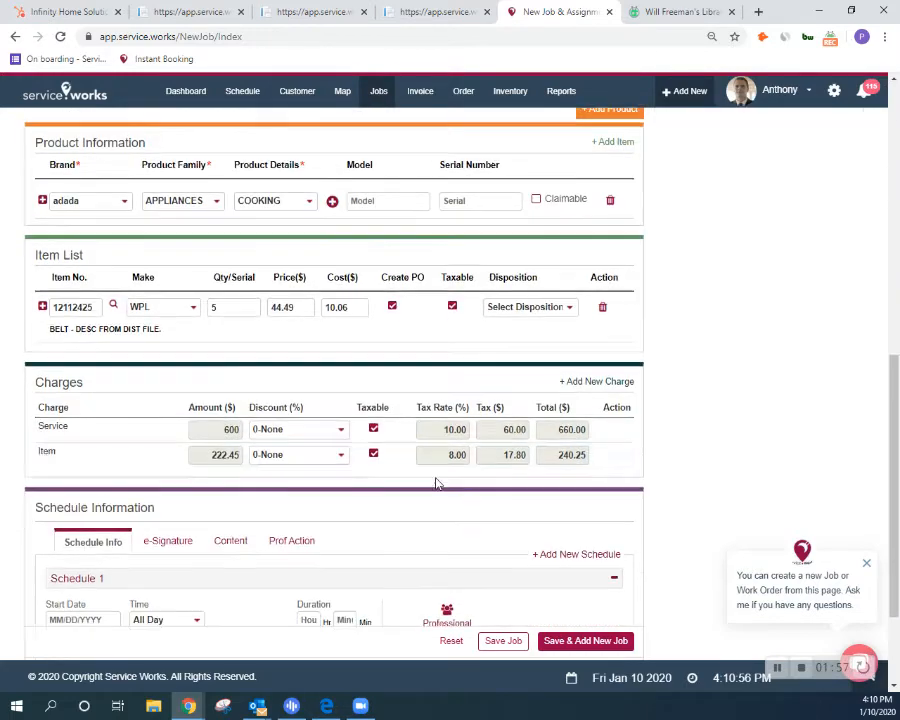
click(83, 488)
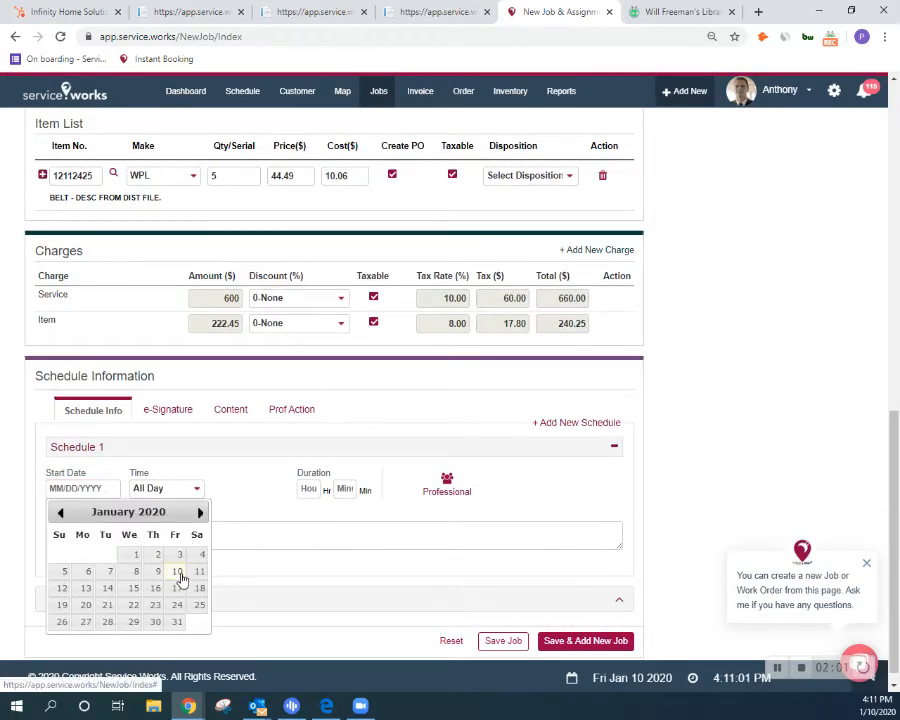
click(177, 571)
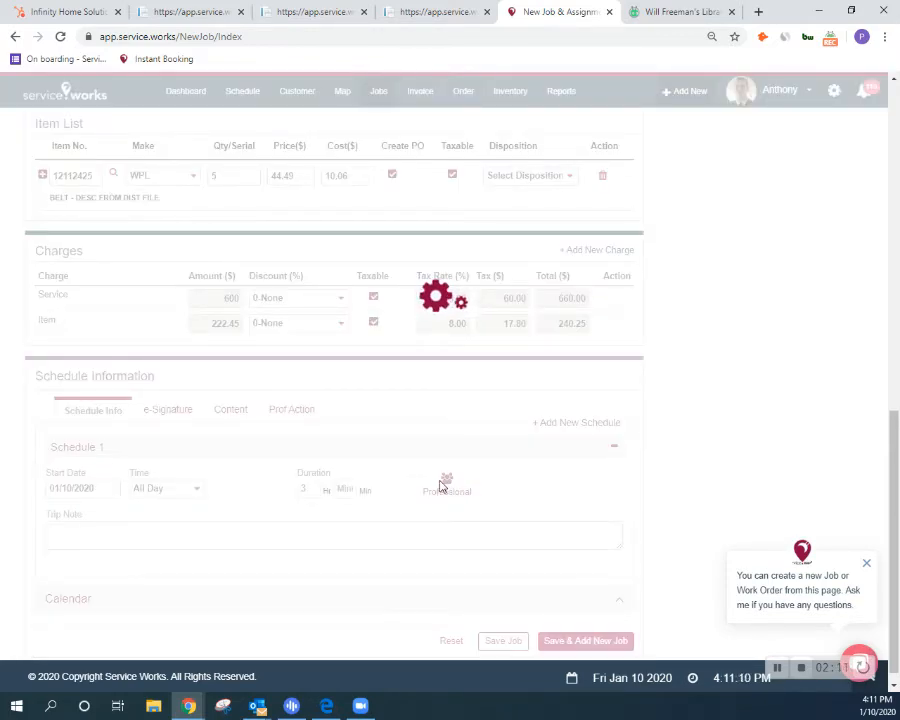
Step: Assign Charles Dicken as lead professional on the job's schedule
click(447, 491)
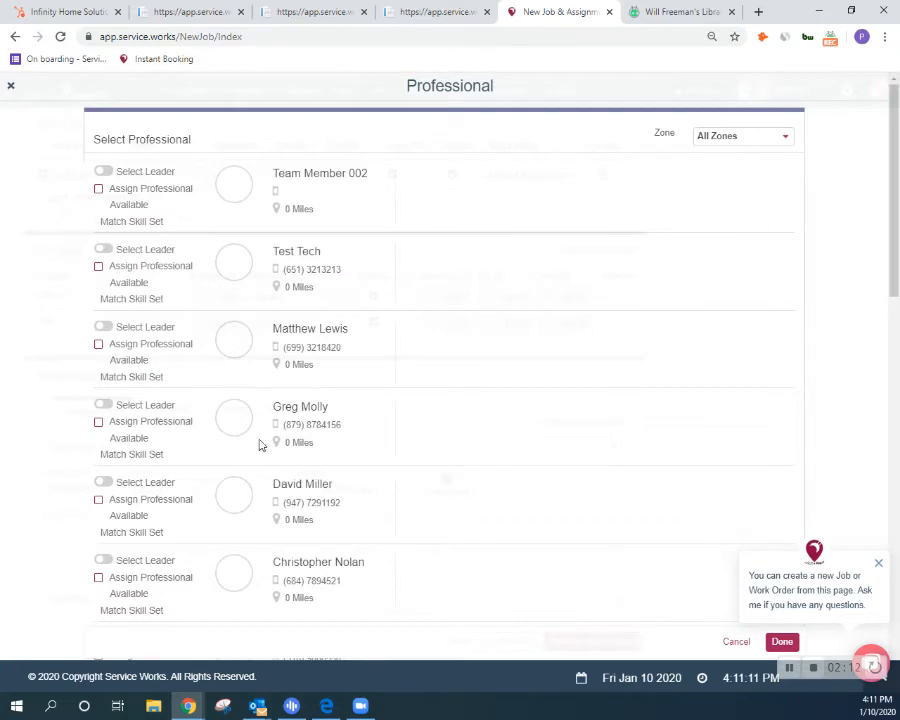
mouse_move(246, 470)
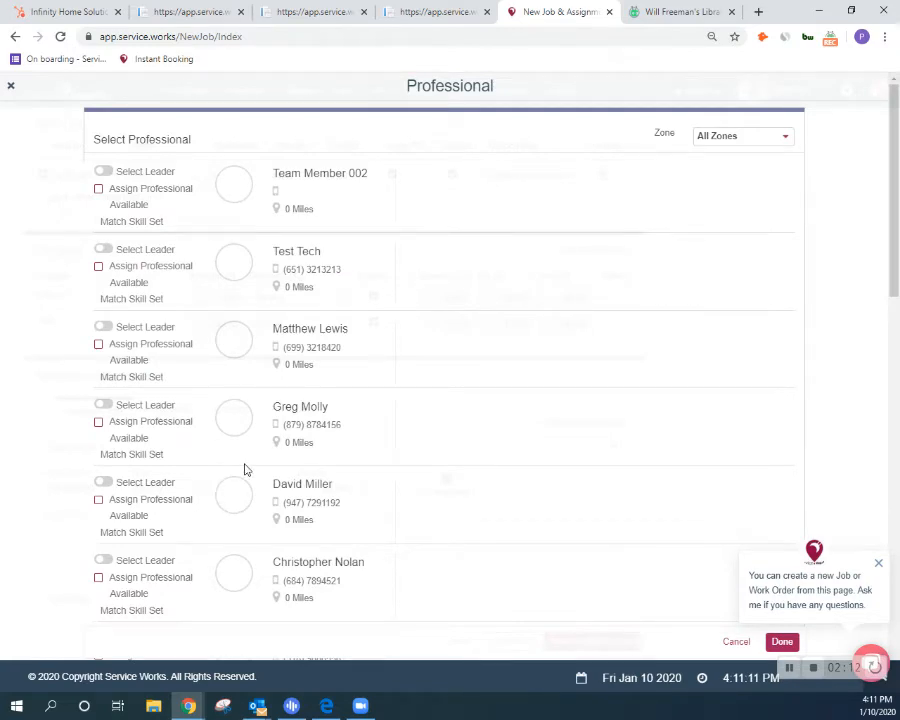
mouse_move(217, 420)
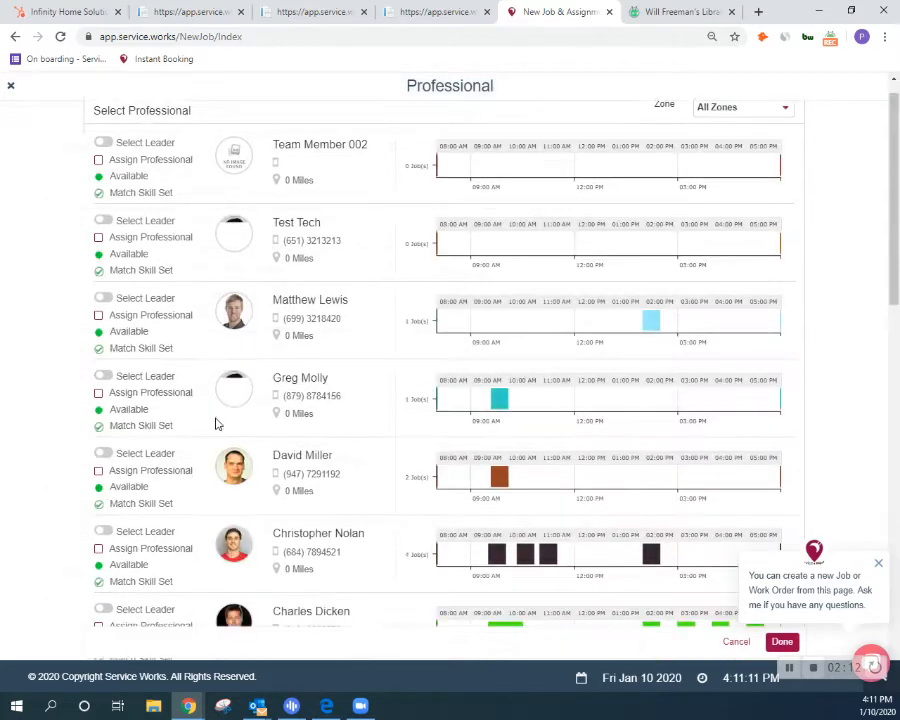
scroll(down, 3)
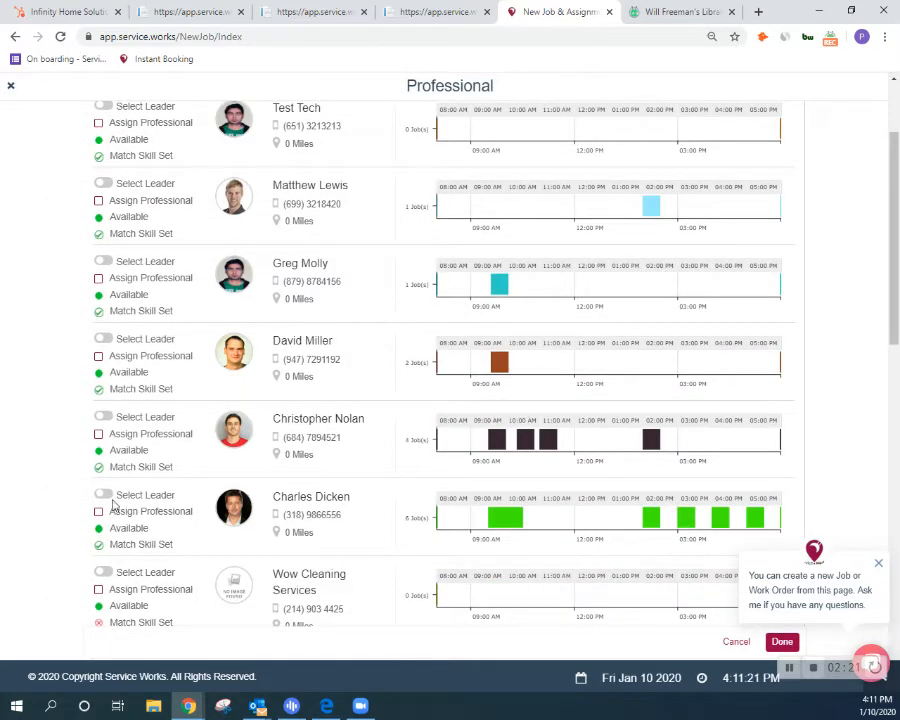
click(103, 494)
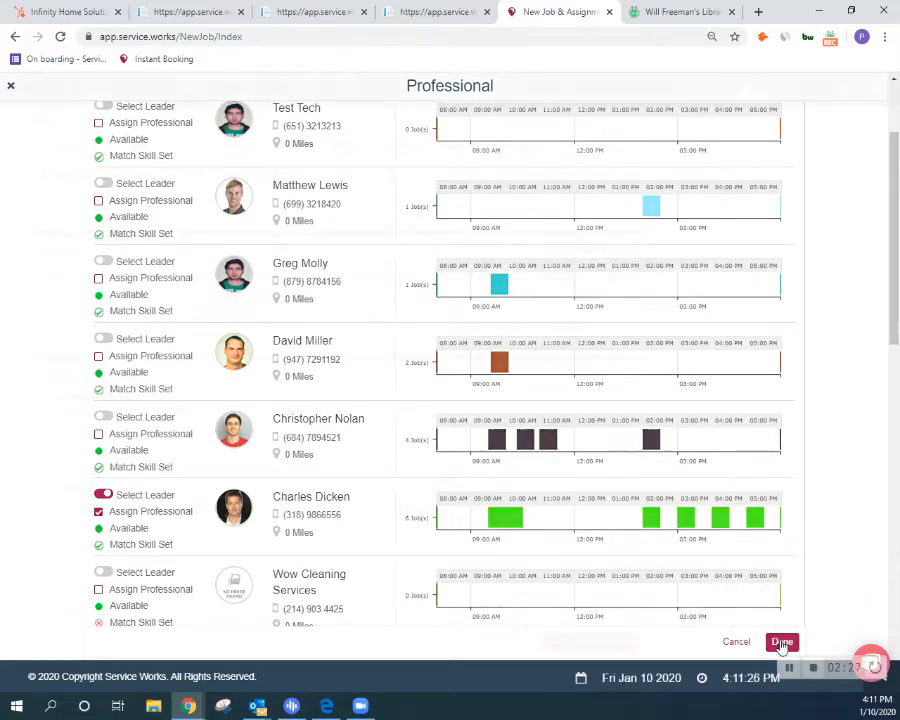
click(782, 641)
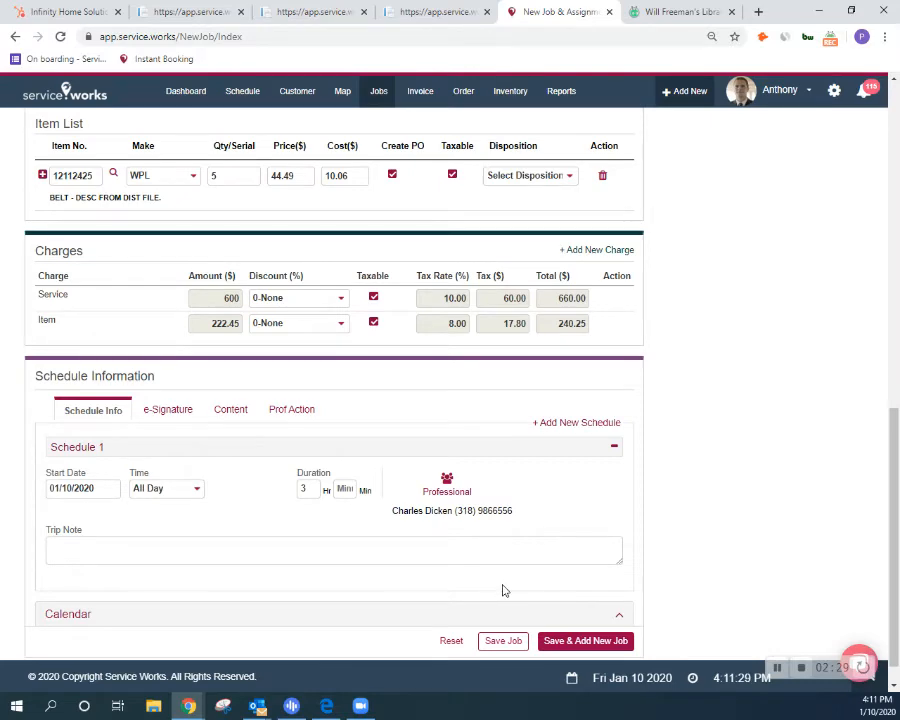
click(502, 641)
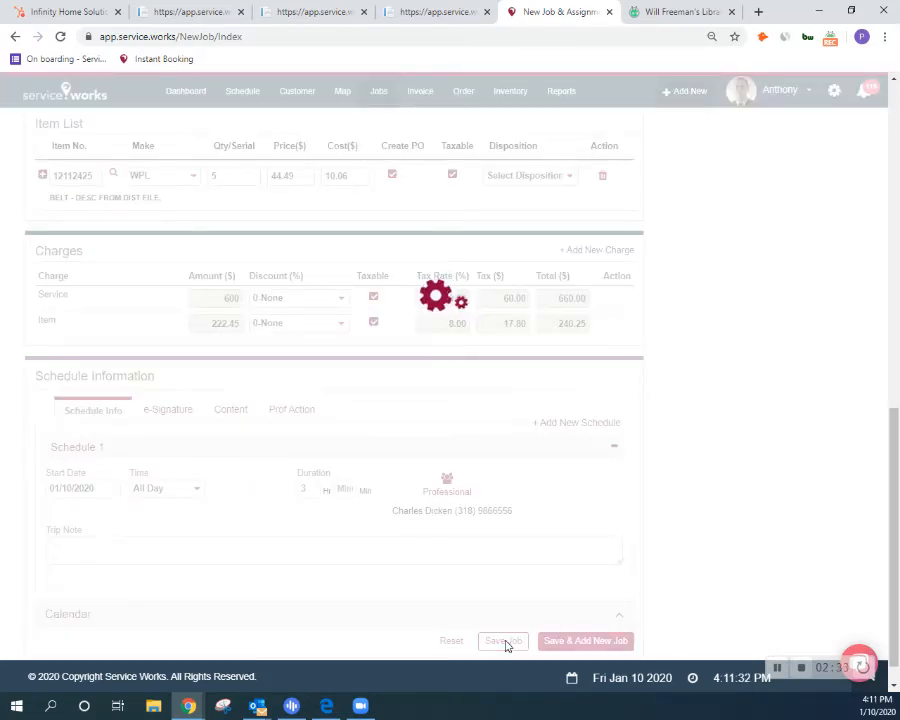
click(503, 640)
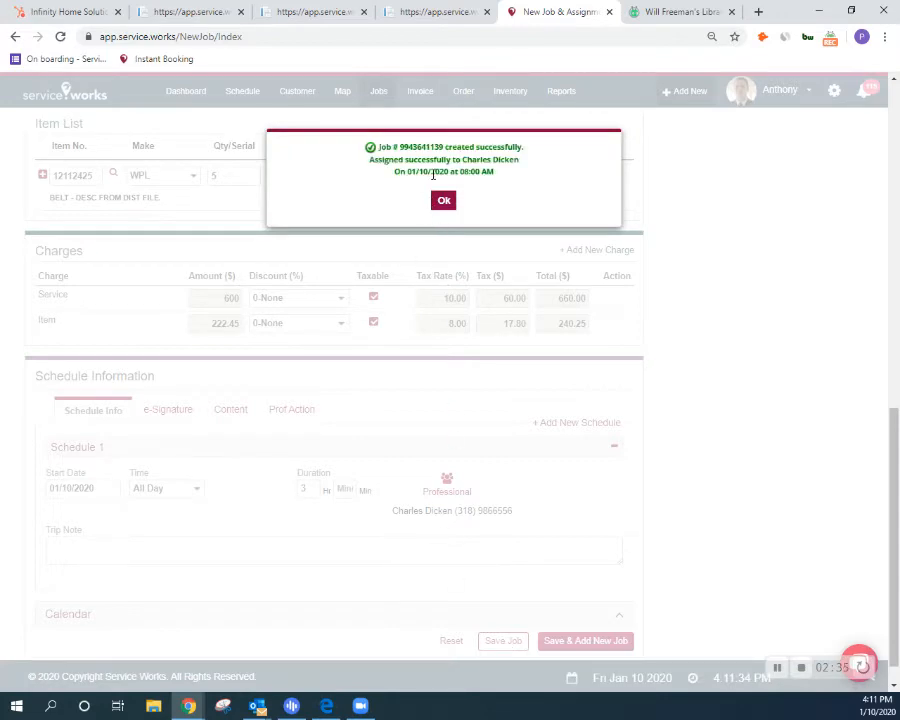
double_click(417, 147)
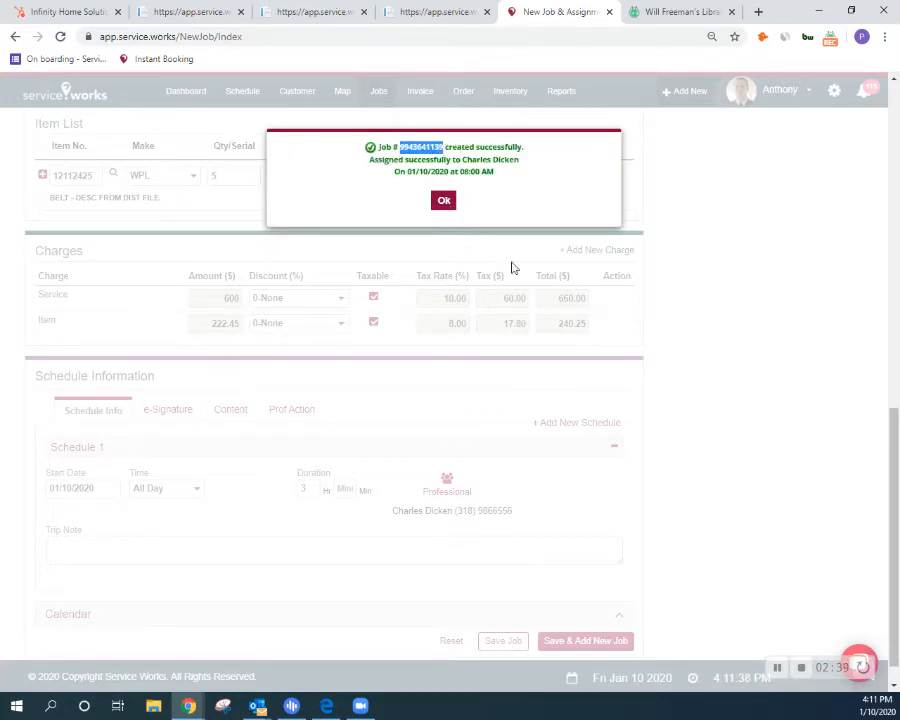
click(443, 200)
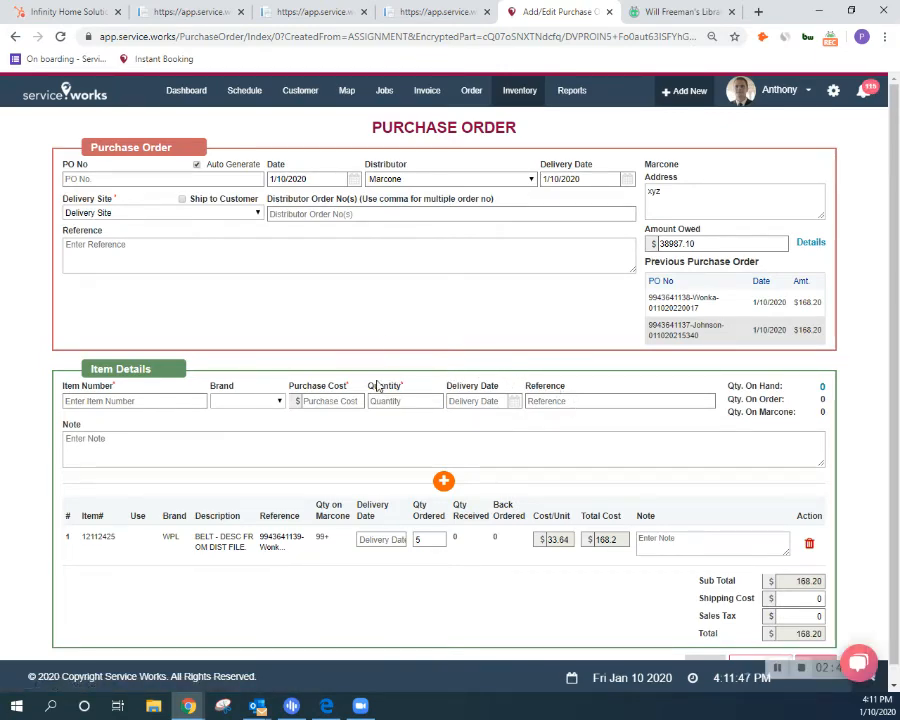
mouse_move(425, 572)
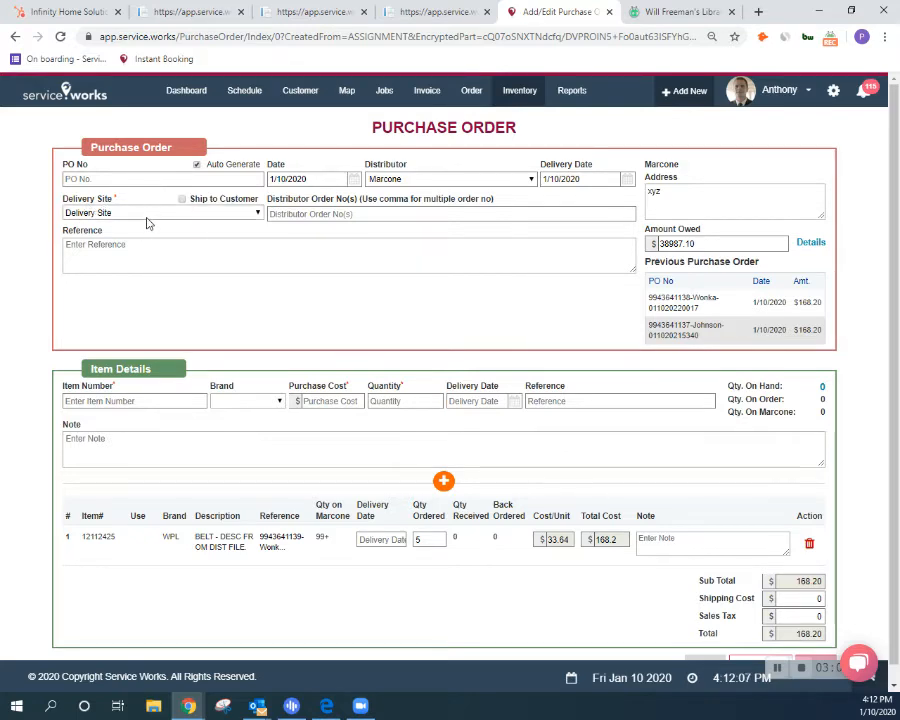
Step: Ship the order to Willy Wonka at Candy Street, Saint Louis, MO 63144
click(160, 213)
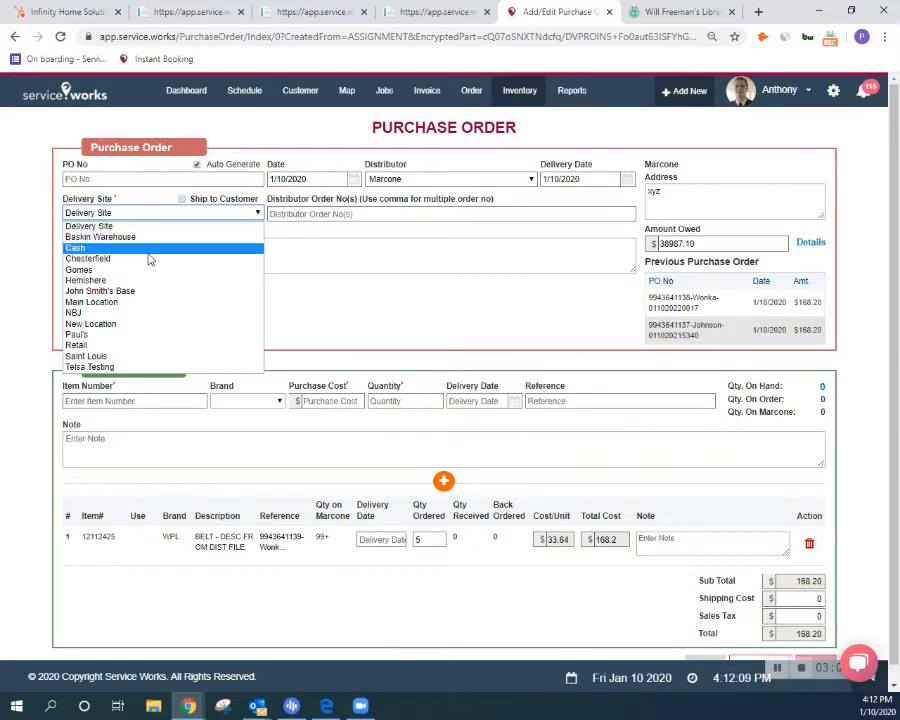
mouse_move(128, 275)
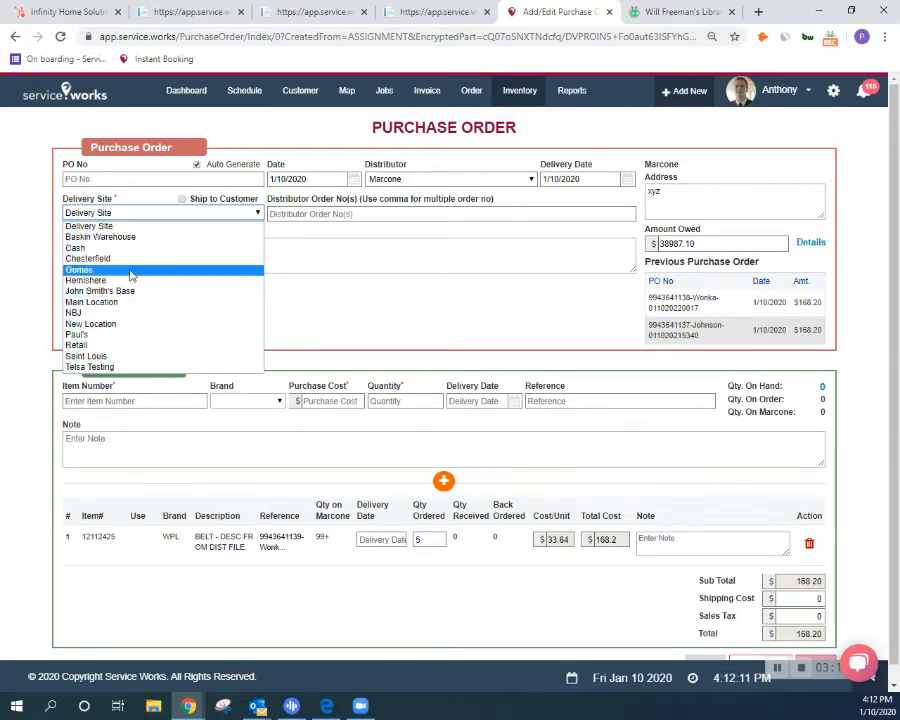
mouse_move(120, 334)
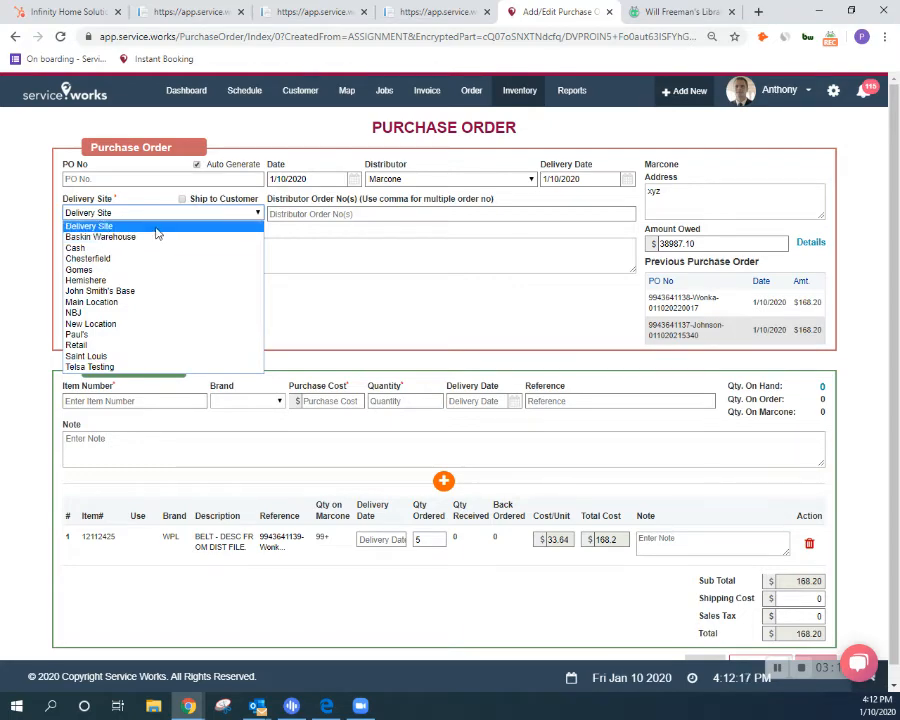
mouse_move(127, 258)
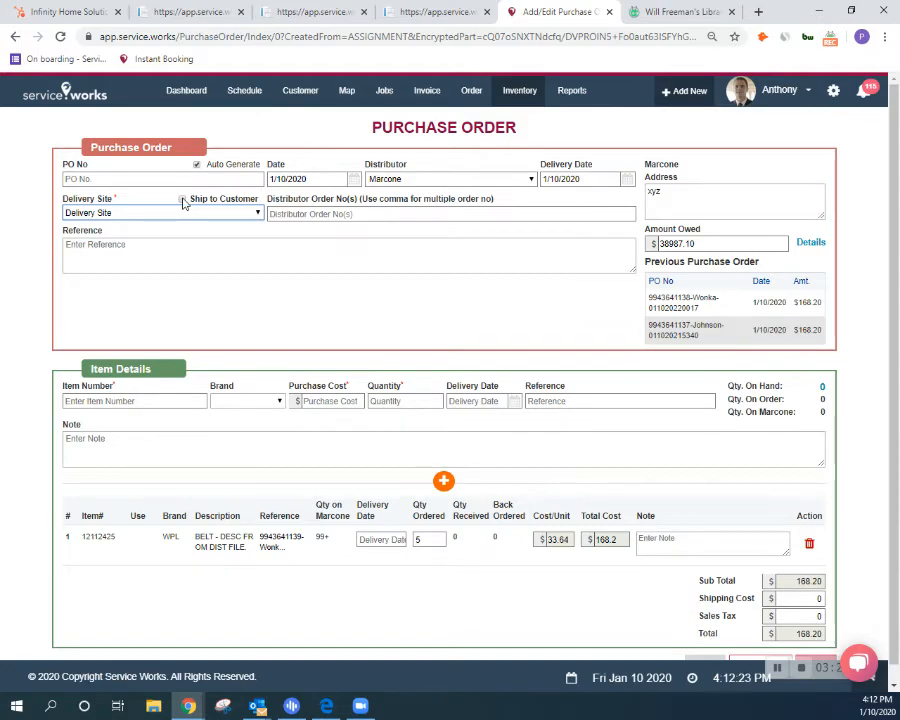
click(184, 199)
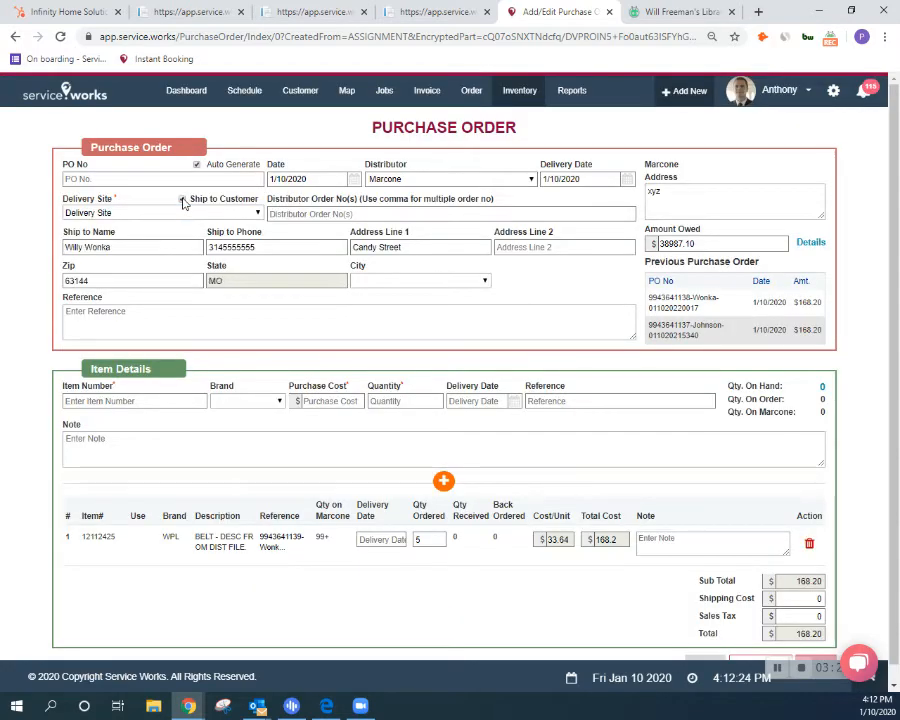
click(181, 199)
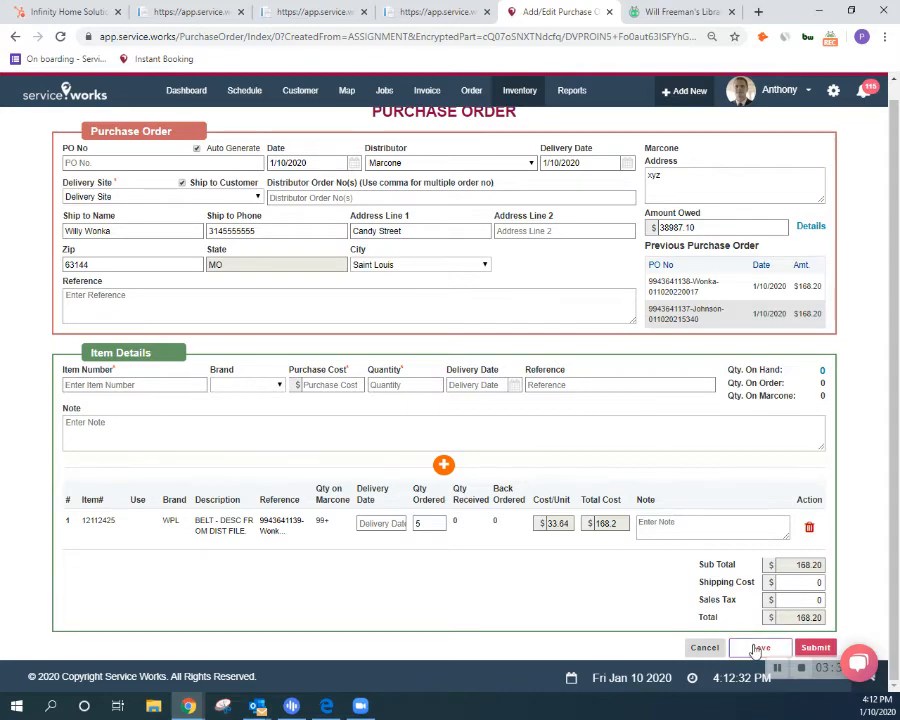
click(760, 647)
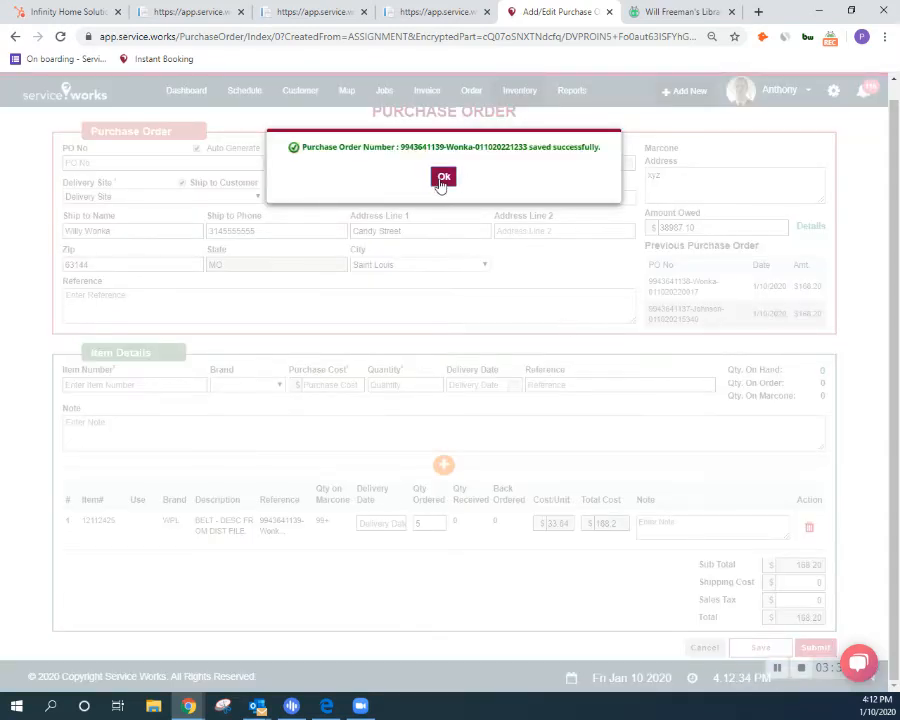
click(443, 178)
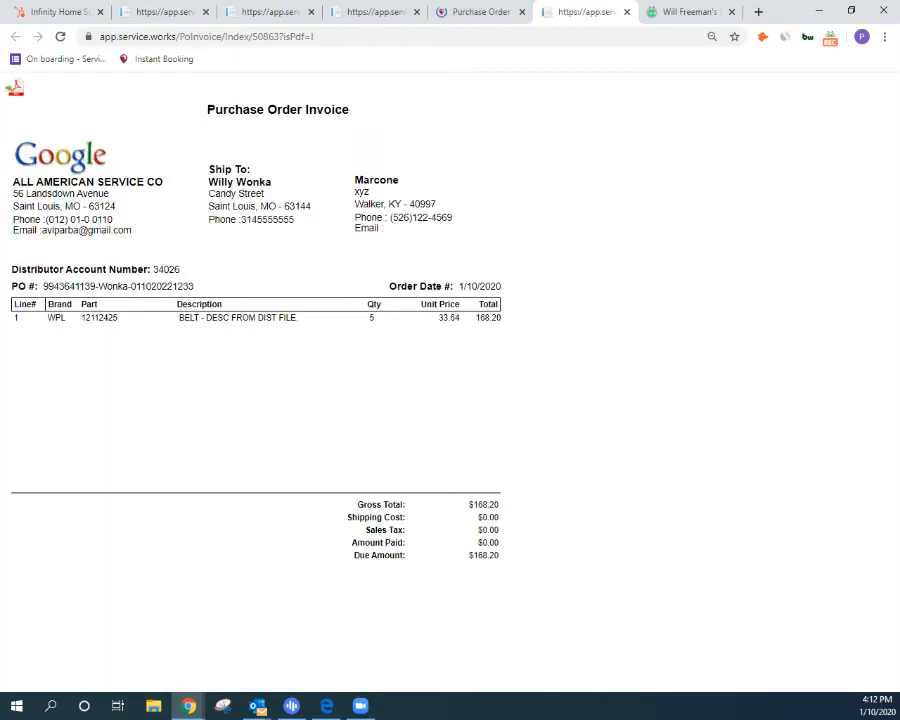
mouse_move(275, 557)
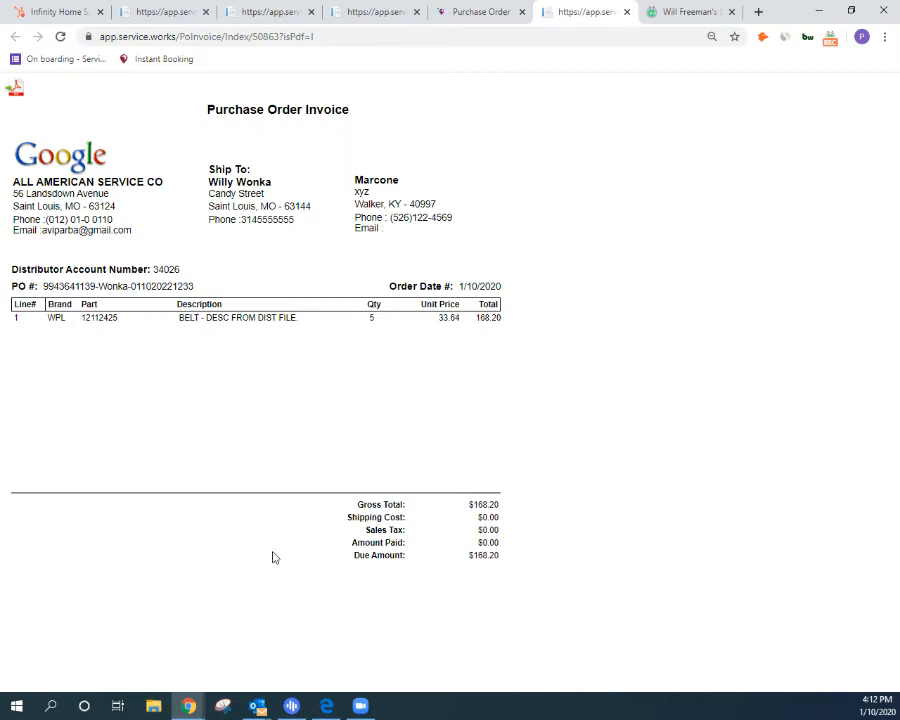
mouse_move(287, 145)
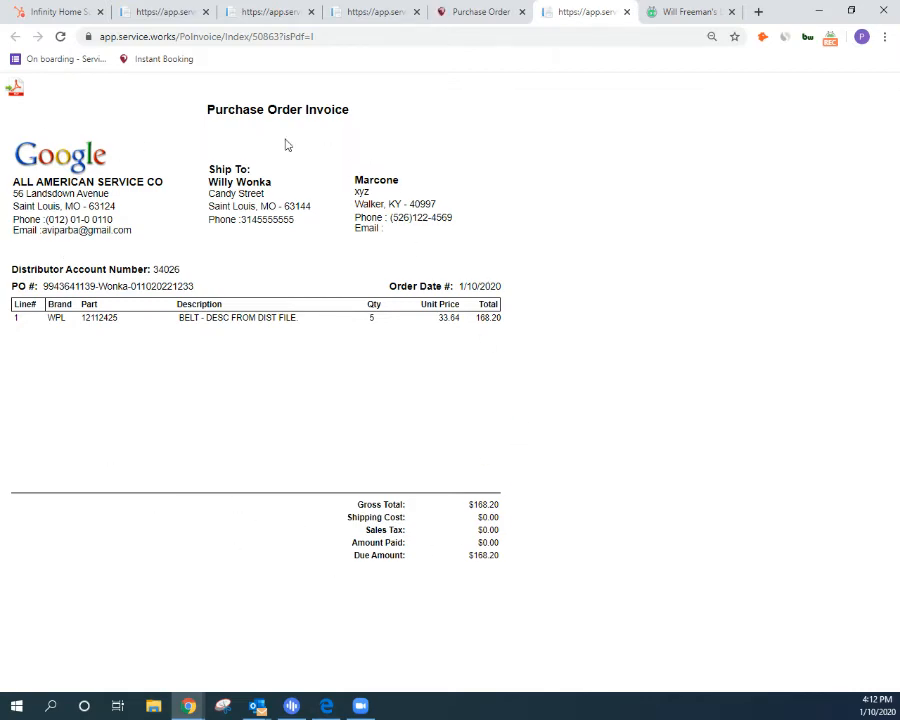
click(480, 12)
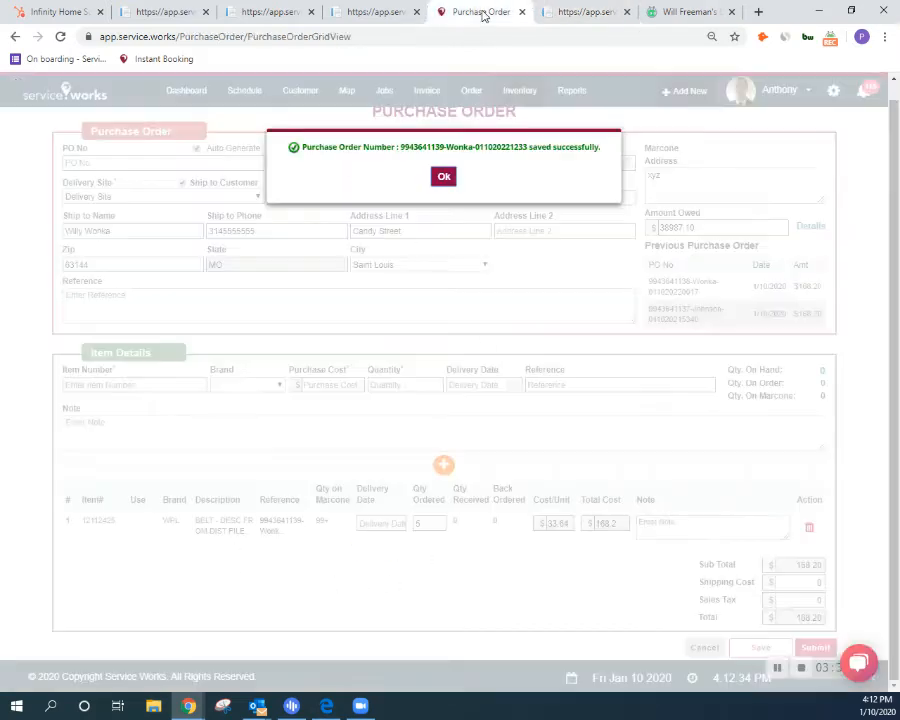
click(443, 176)
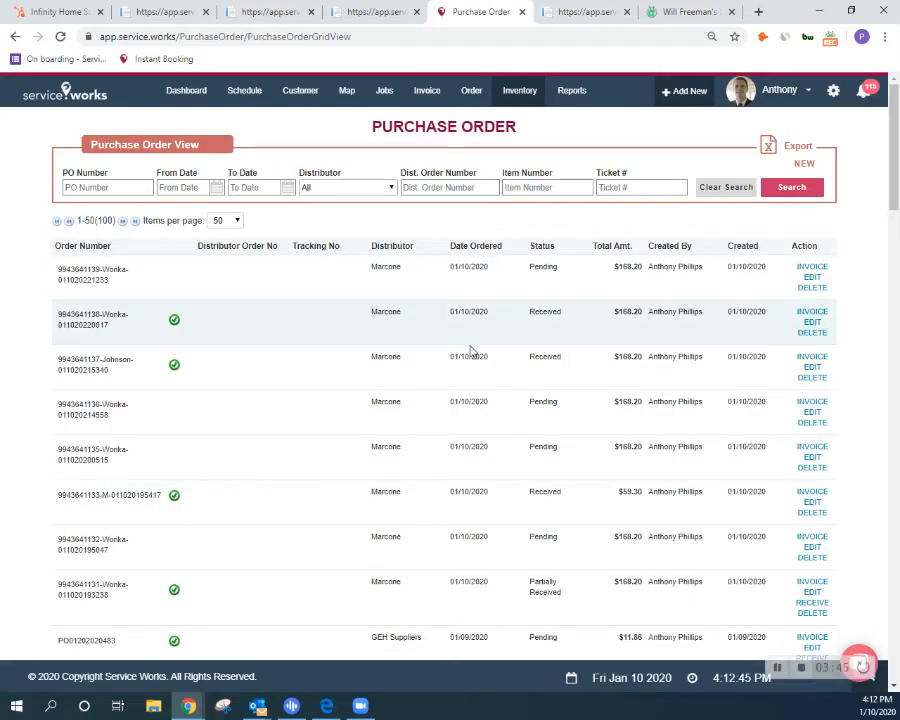
mouse_move(573, 347)
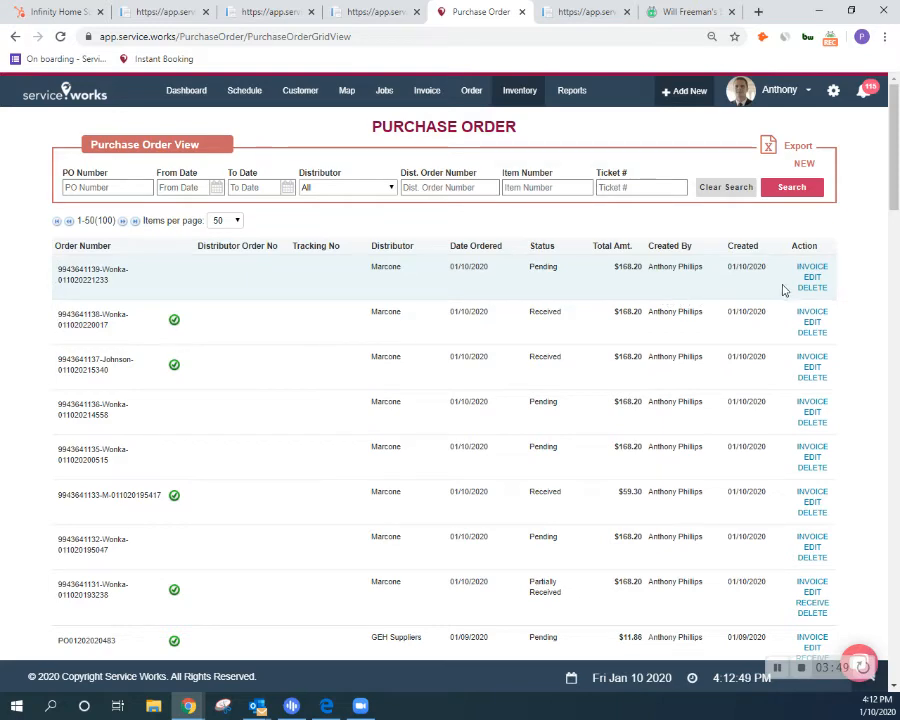
mouse_move(545, 258)
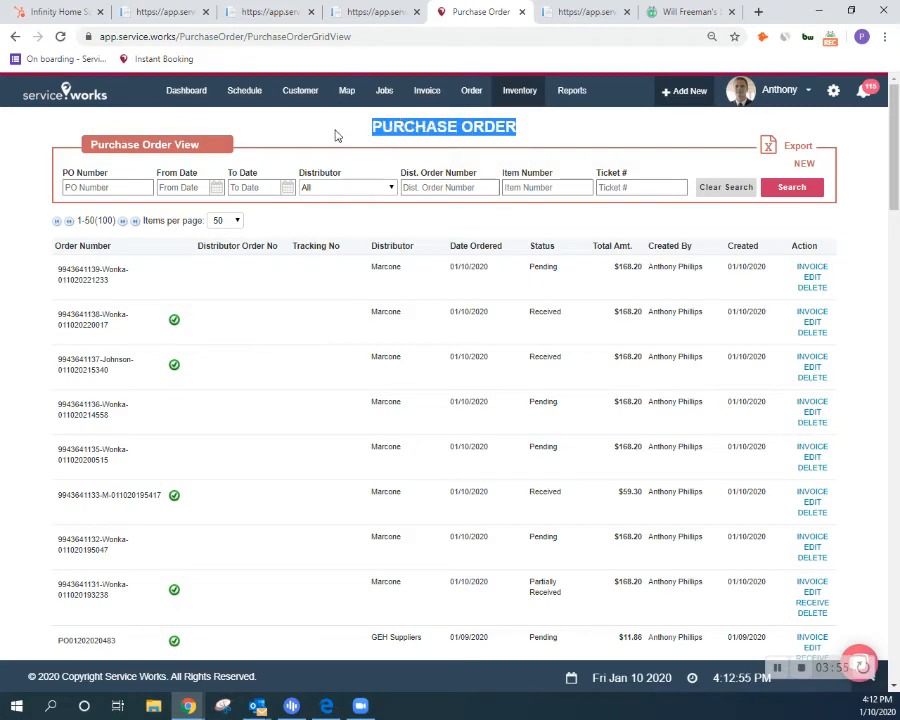
double_click(93, 272)
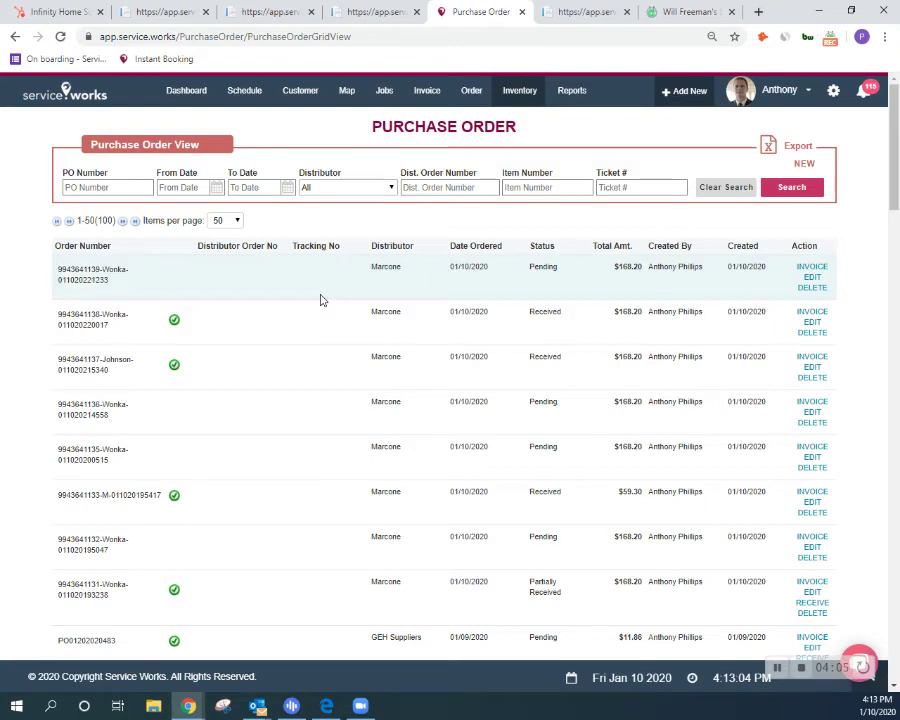
mouse_move(536, 281)
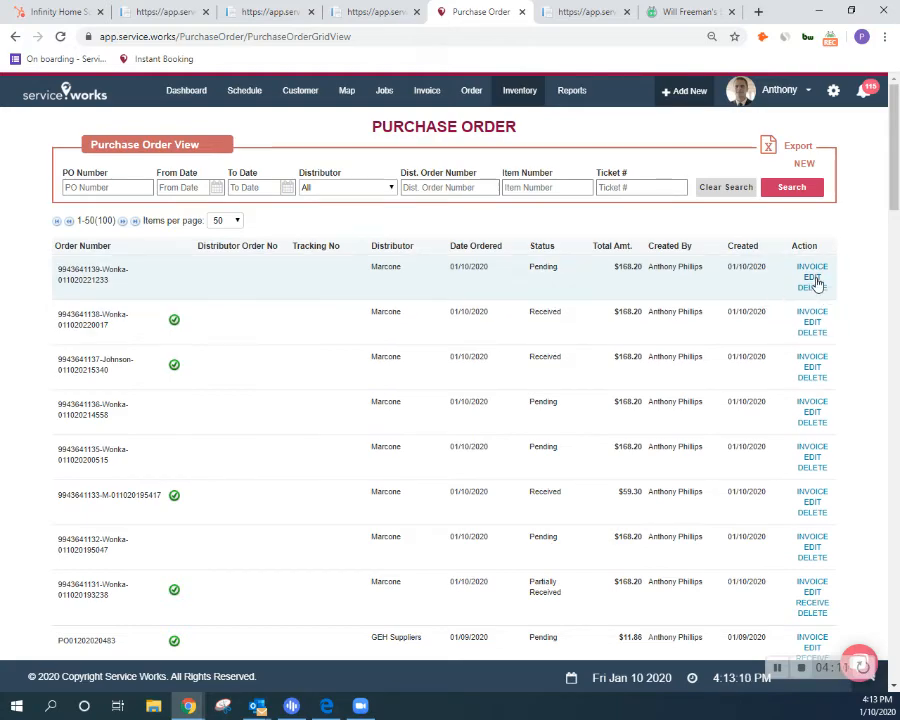
click(812, 277)
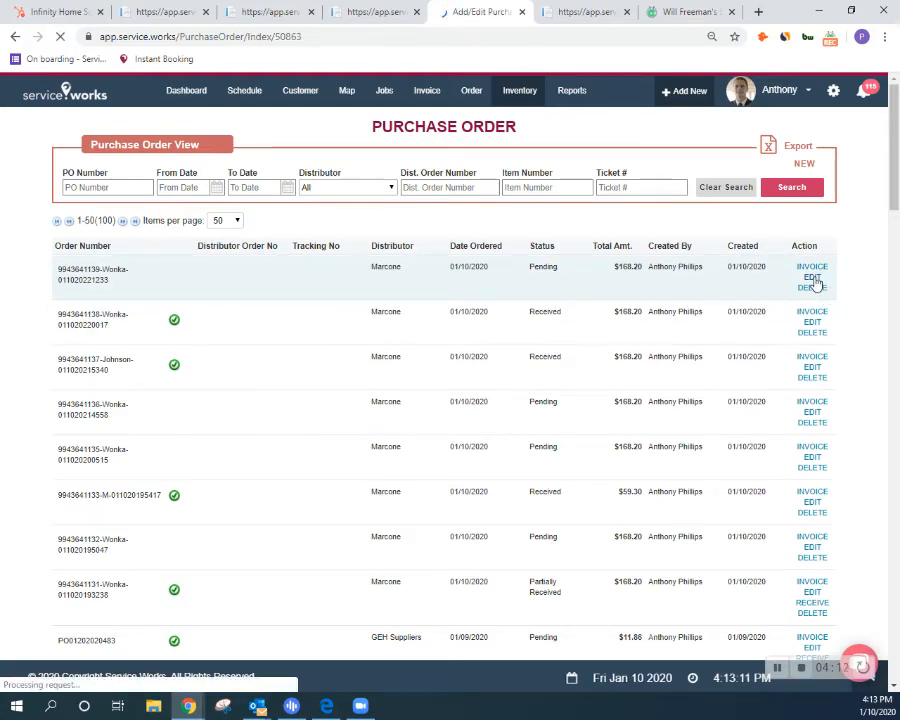
click(812, 278)
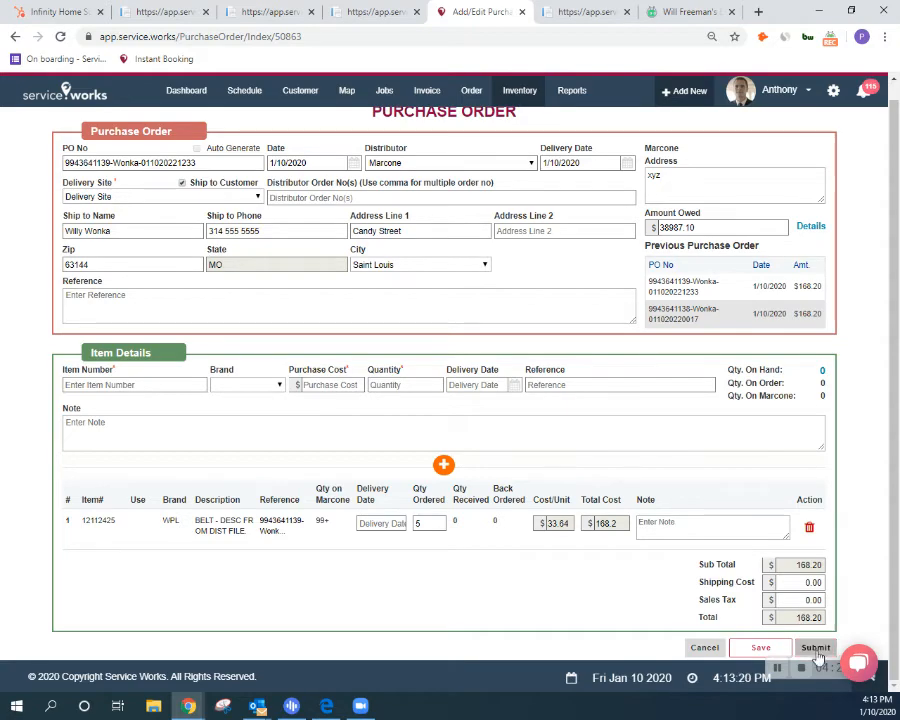
click(816, 647)
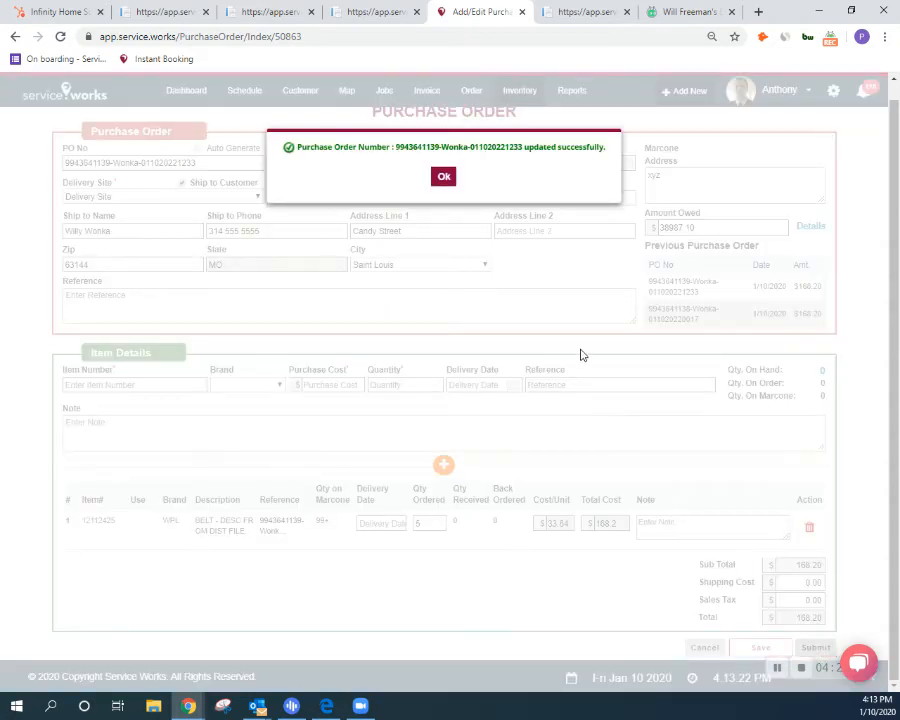
click(443, 176)
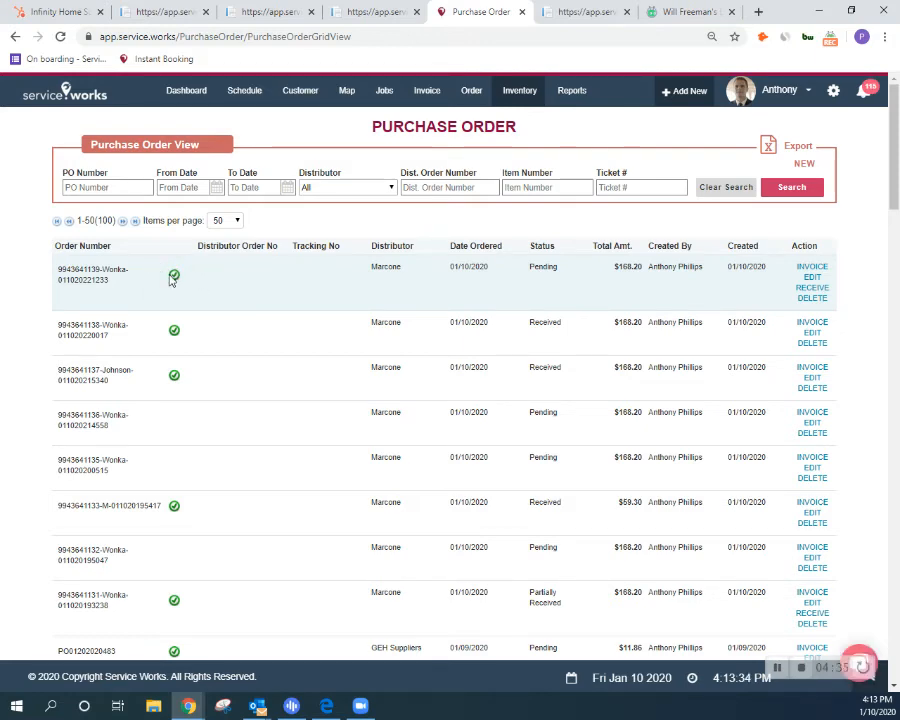
Step: Bring up the Receive PO list showing the pending $168.20 Wonka belt order
click(519, 90)
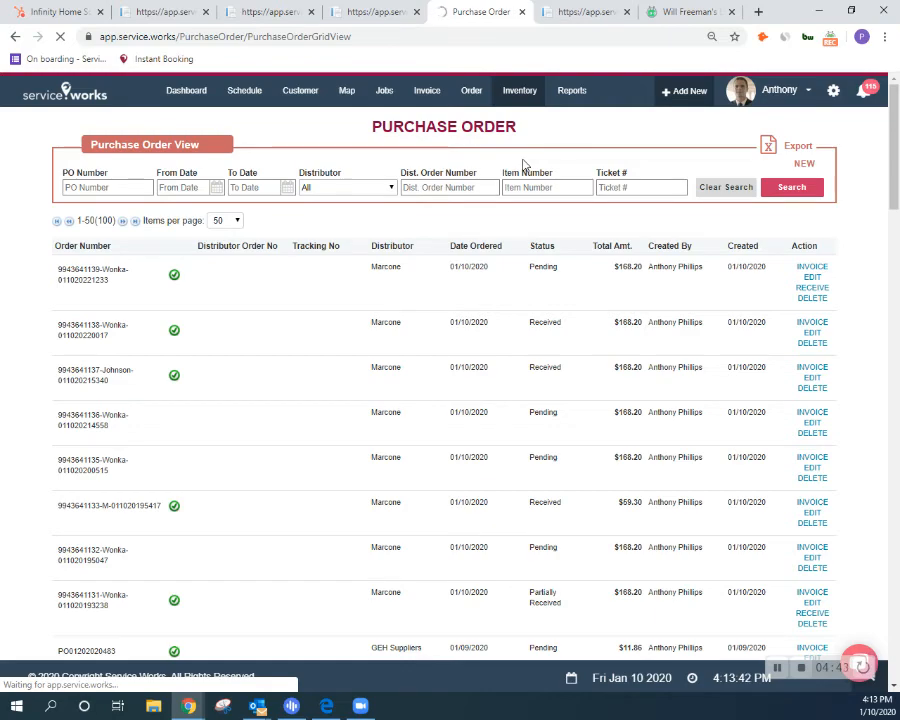
click(812, 288)
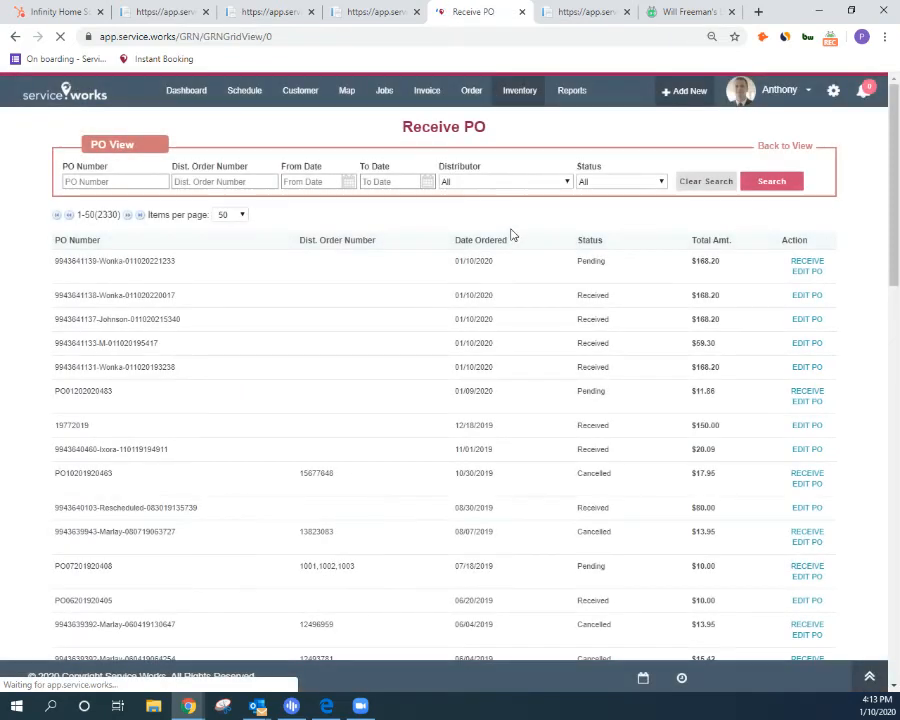
double_click(591, 261)
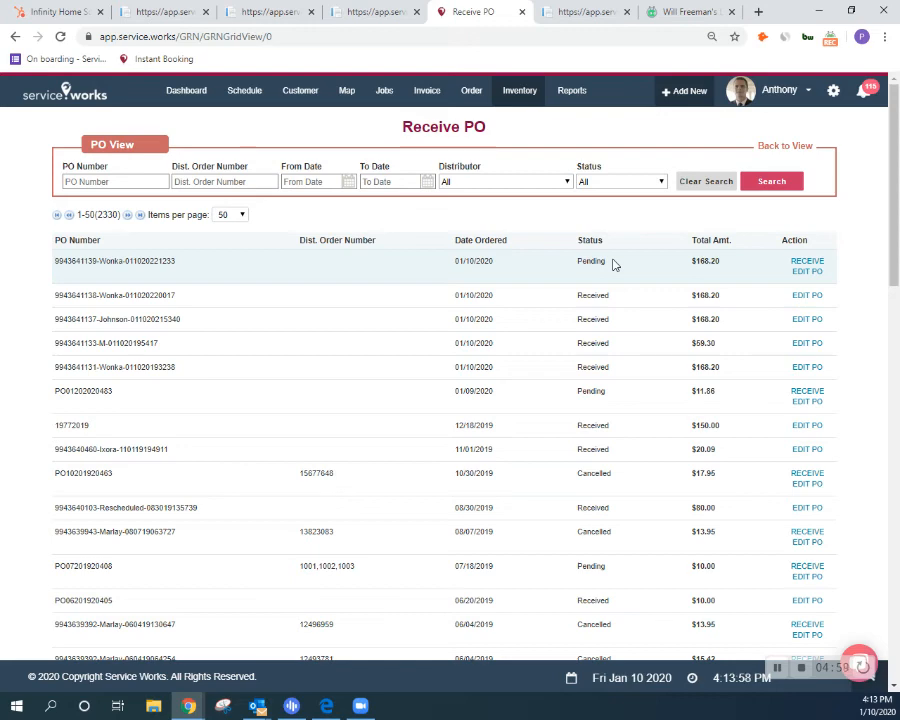
click(519, 90)
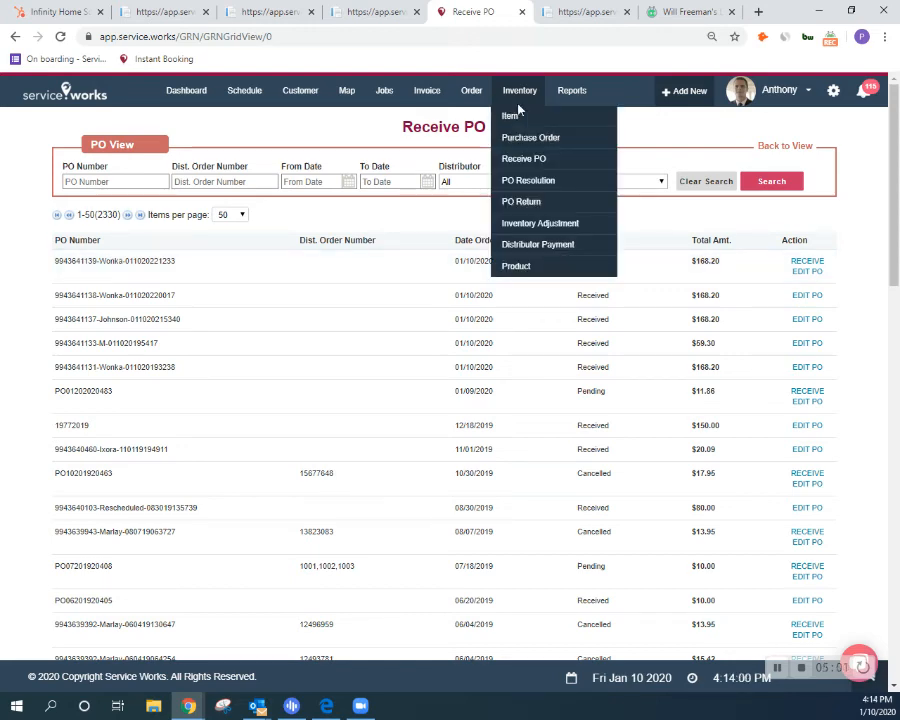
Step: Receive the Wonka belt order with 4 received and 1 damaged, then confirm
click(523, 158)
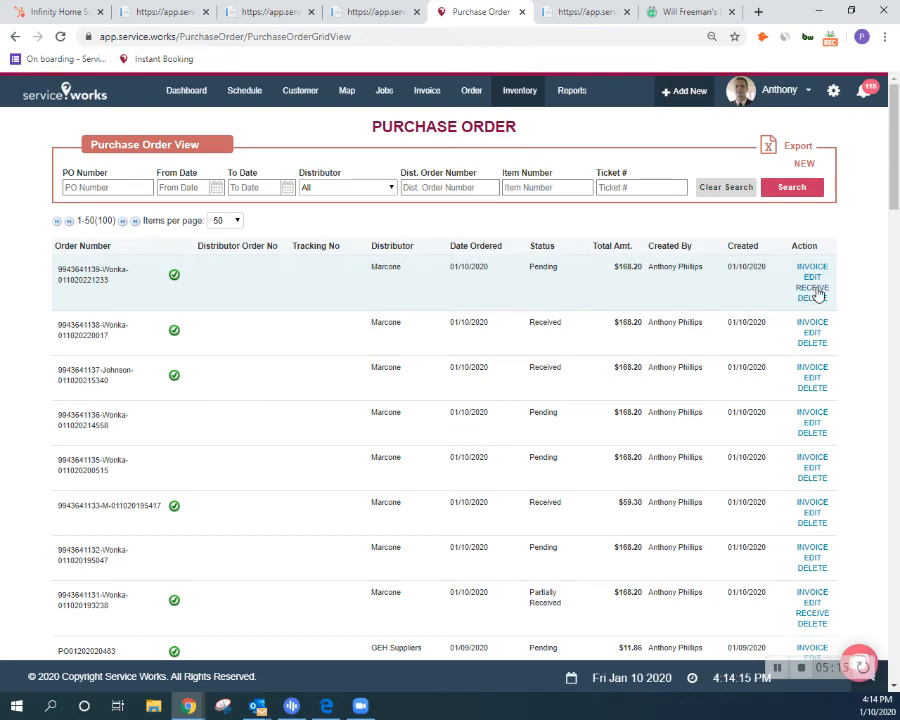
click(812, 288)
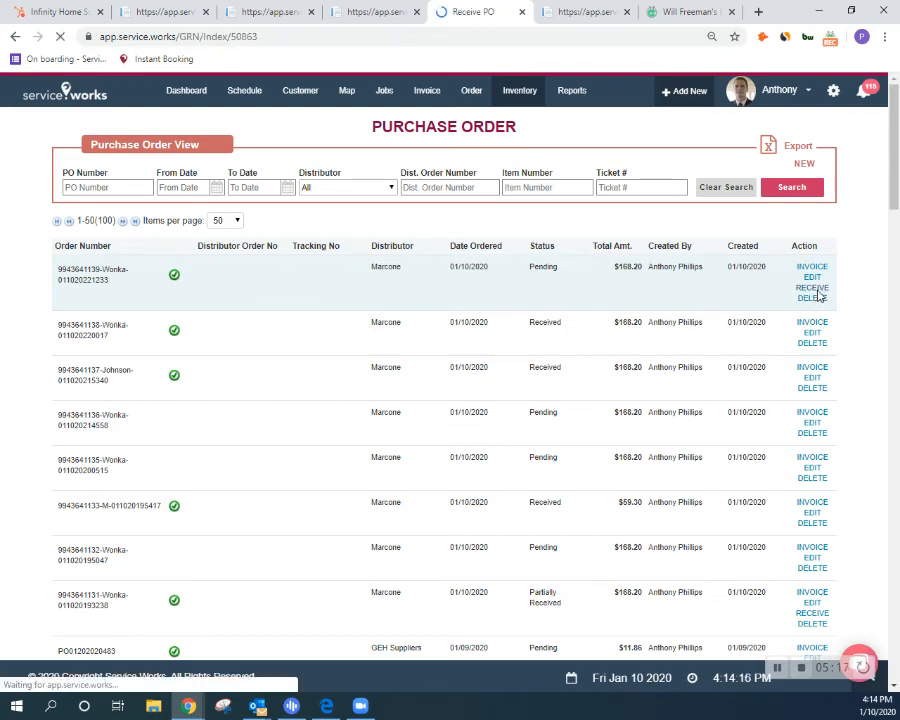
click(812, 288)
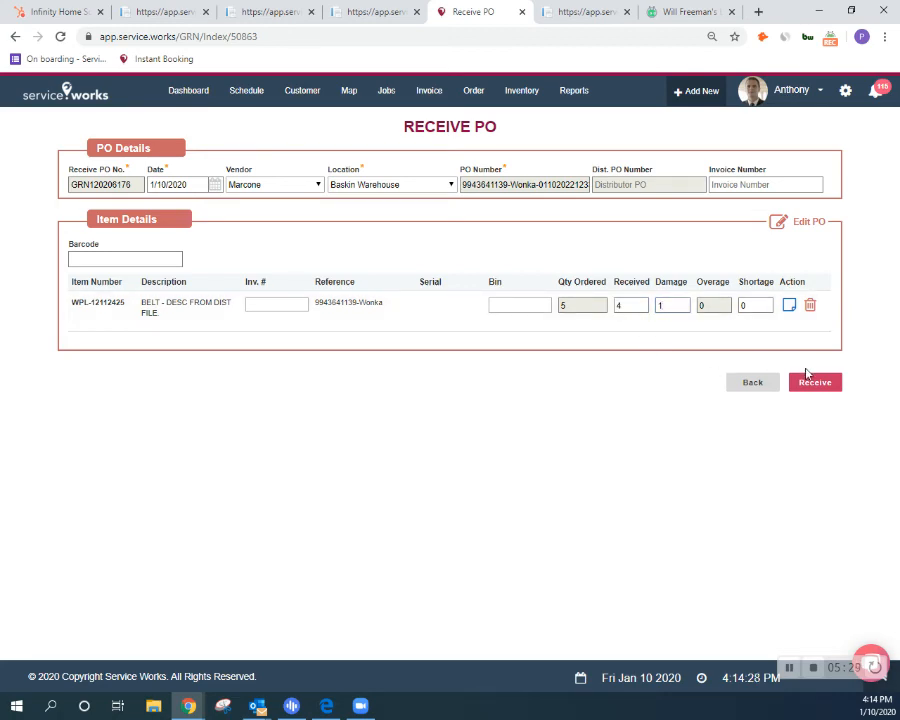
click(814, 382)
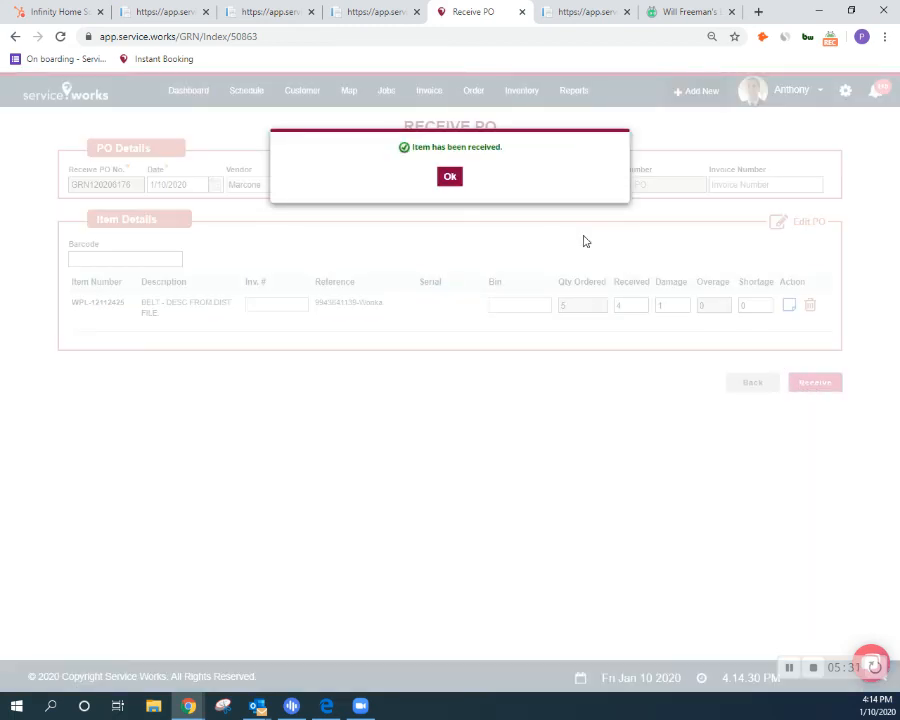
click(449, 176)
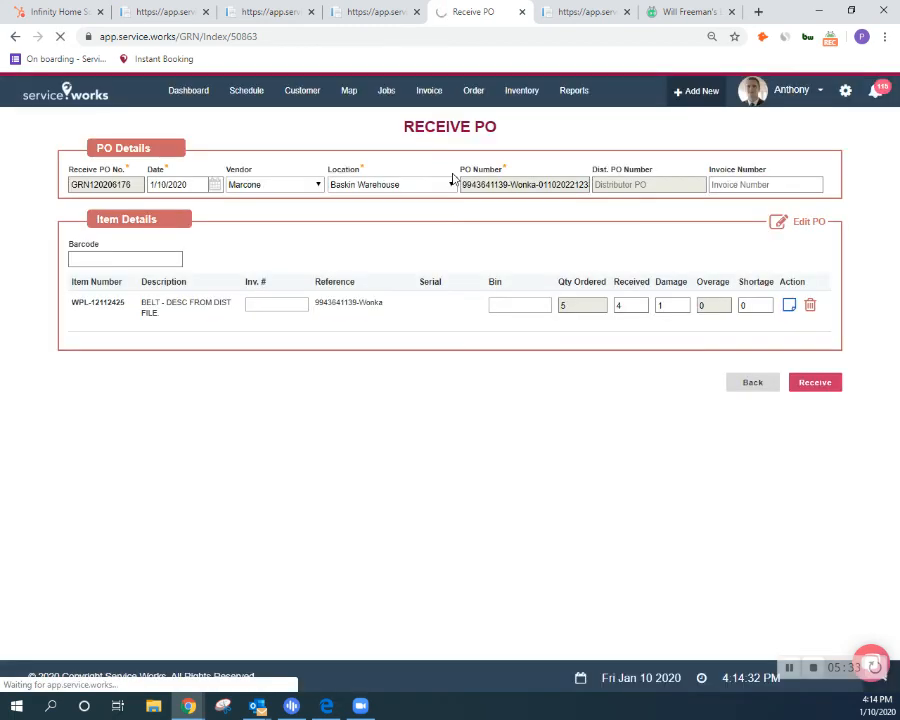
click(473, 90)
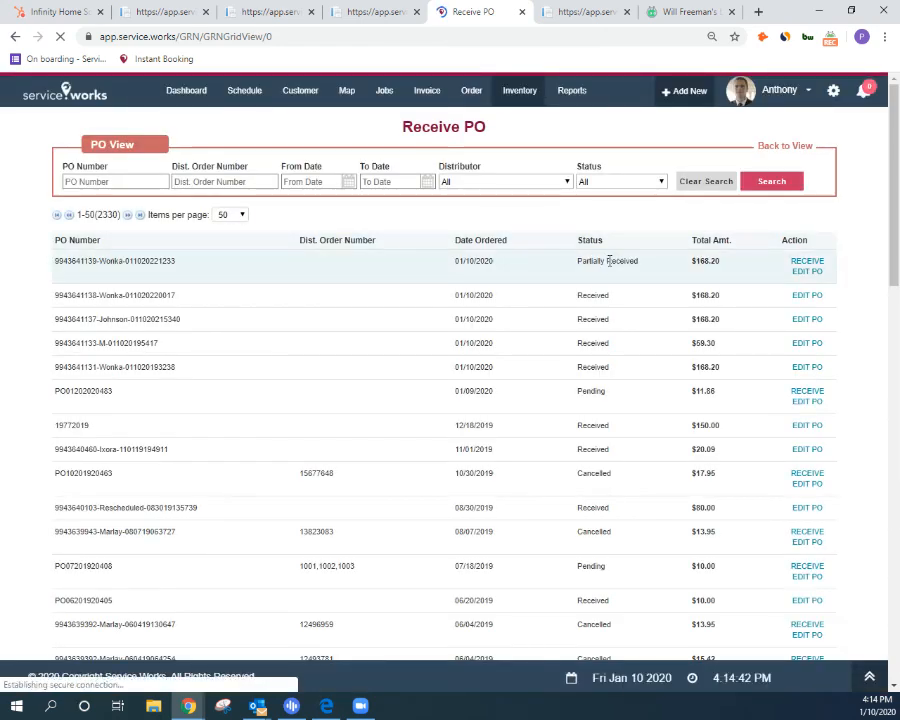
double_click(607, 261)
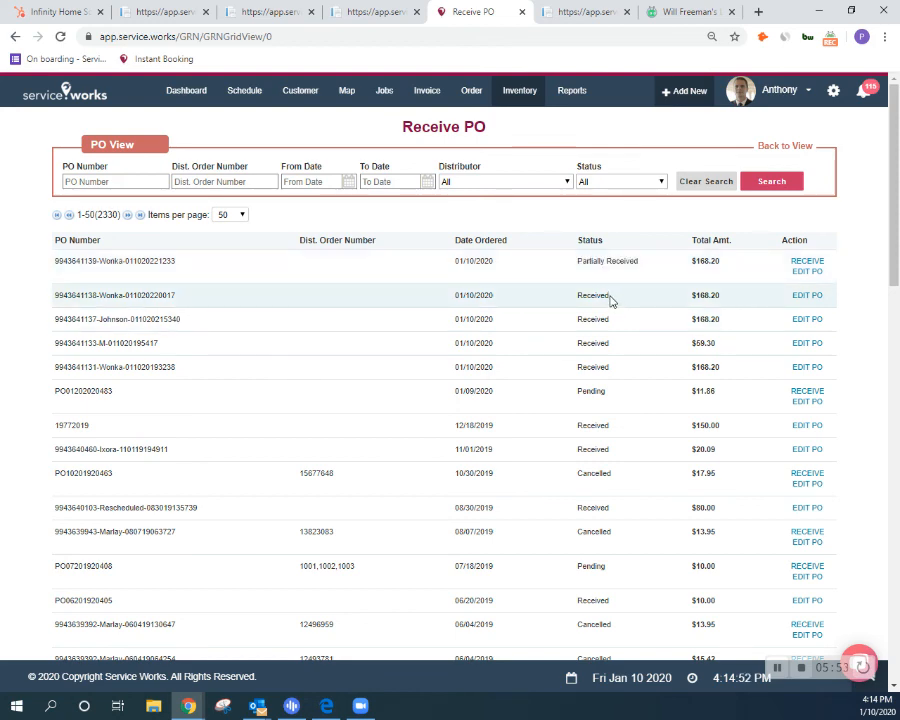
double_click(592, 295)
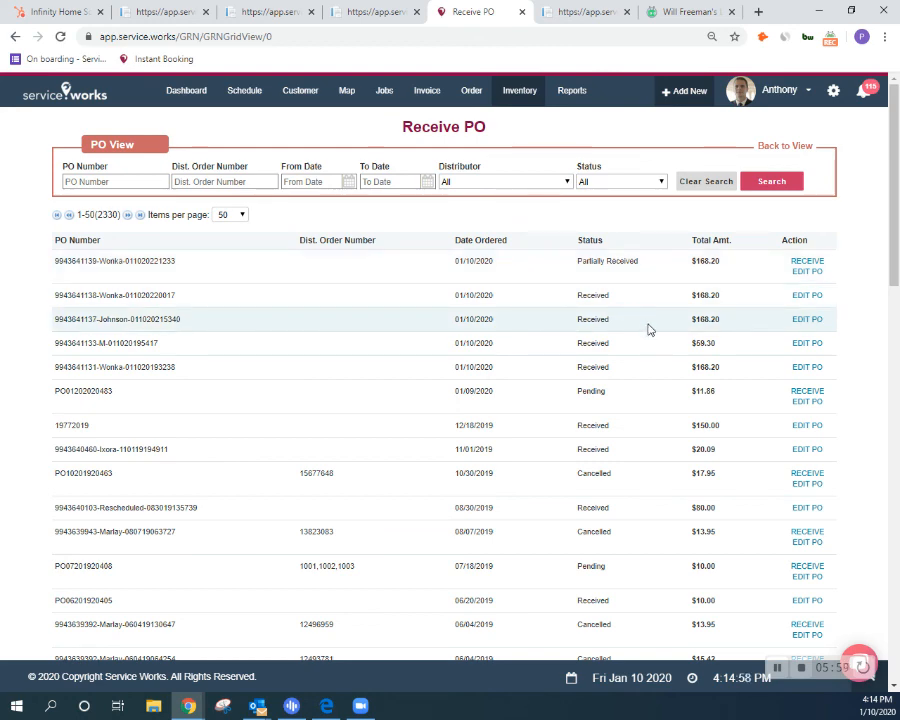
mouse_move(715, 513)
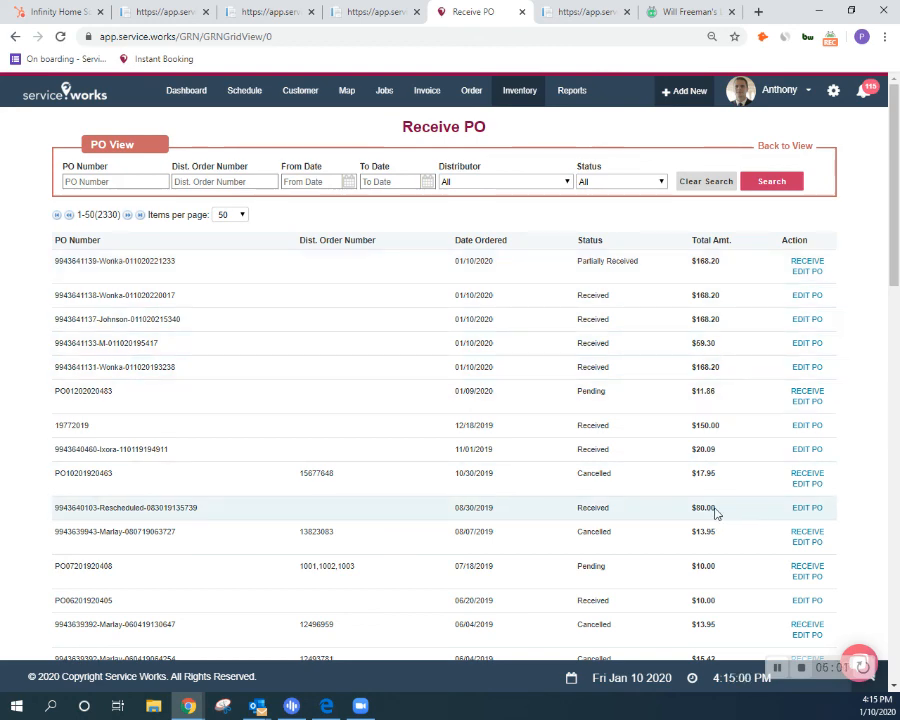